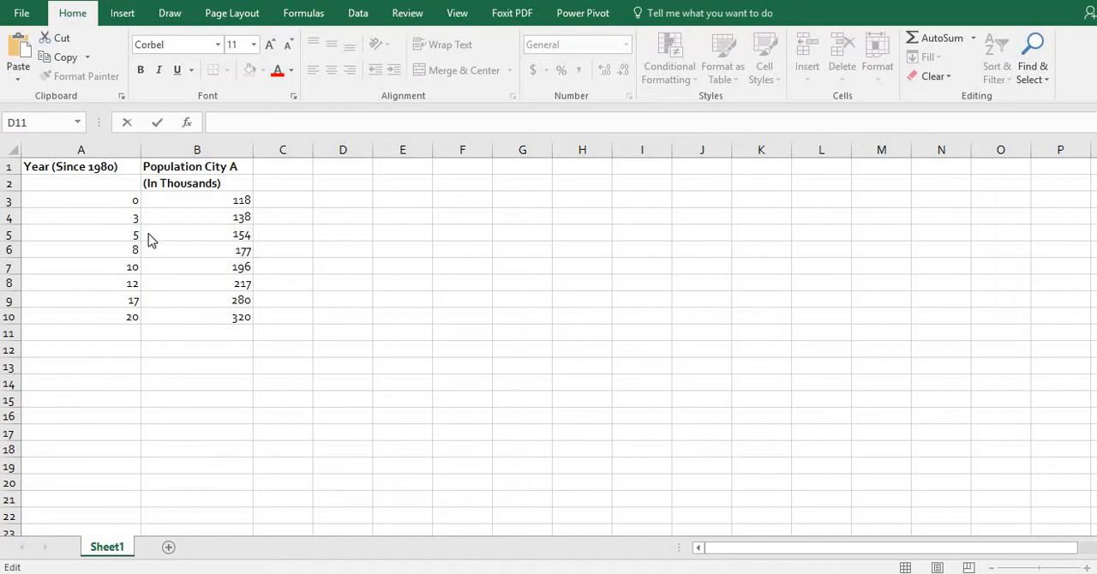
{"action": "mouse_move", "coordinate": [161, 236]}
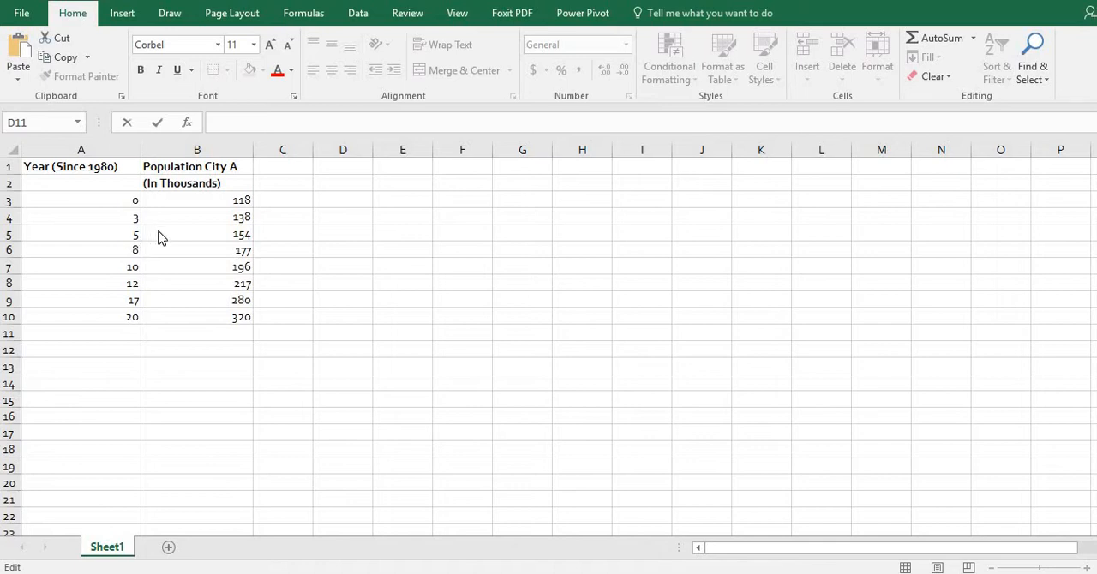
{"action": "mouse_move", "coordinate": [175, 261]}
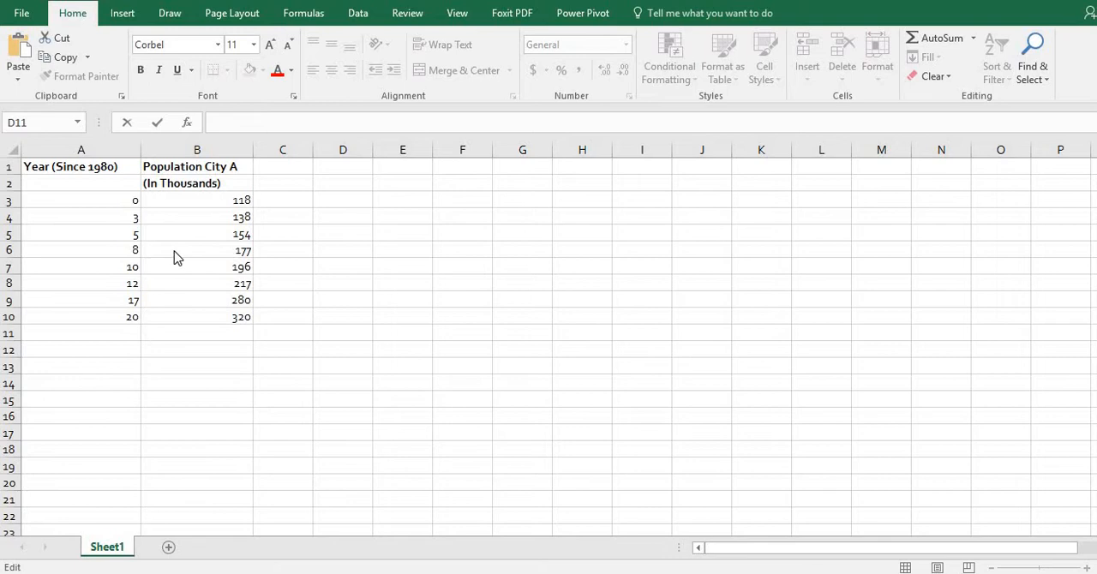
{"action": "mouse_move", "coordinate": [175, 227]}
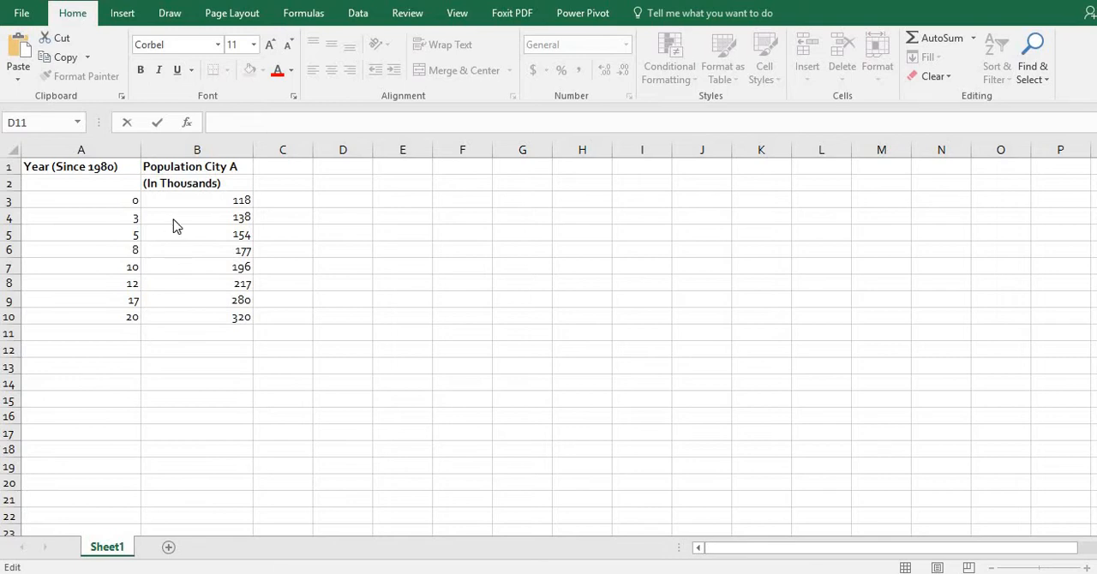
{"action": "mouse_move", "coordinate": [110, 185]}
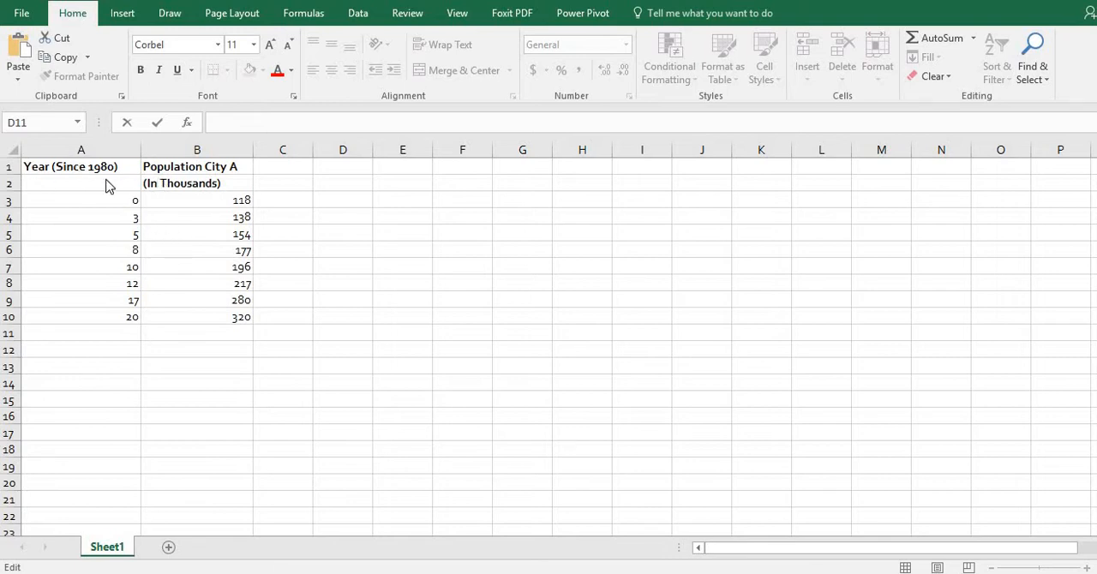
{"action": "mouse_move", "coordinate": [117, 334]}
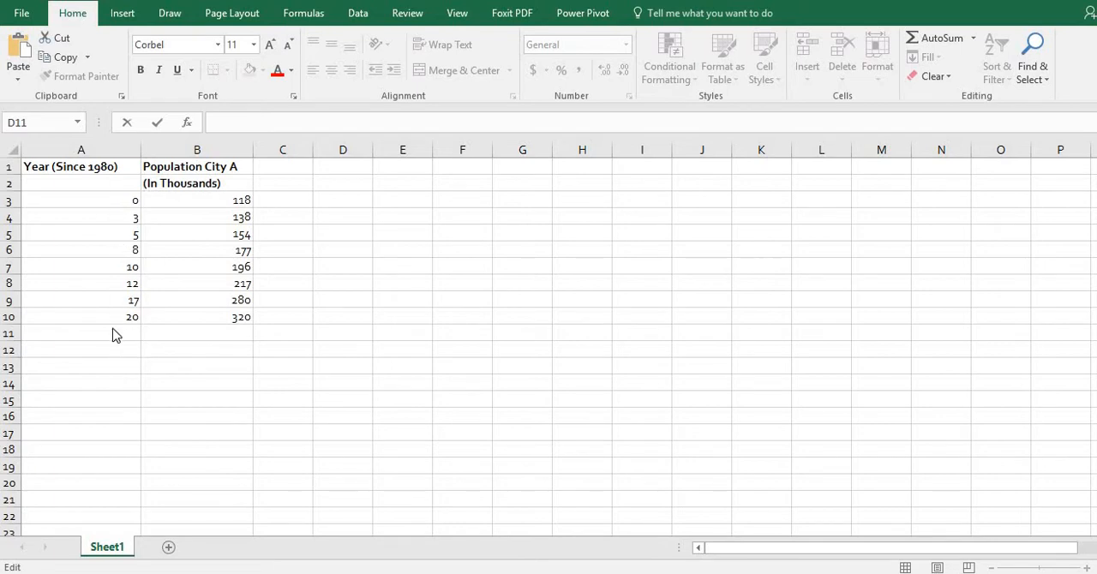
{"action": "mouse_move", "coordinate": [244, 182]}
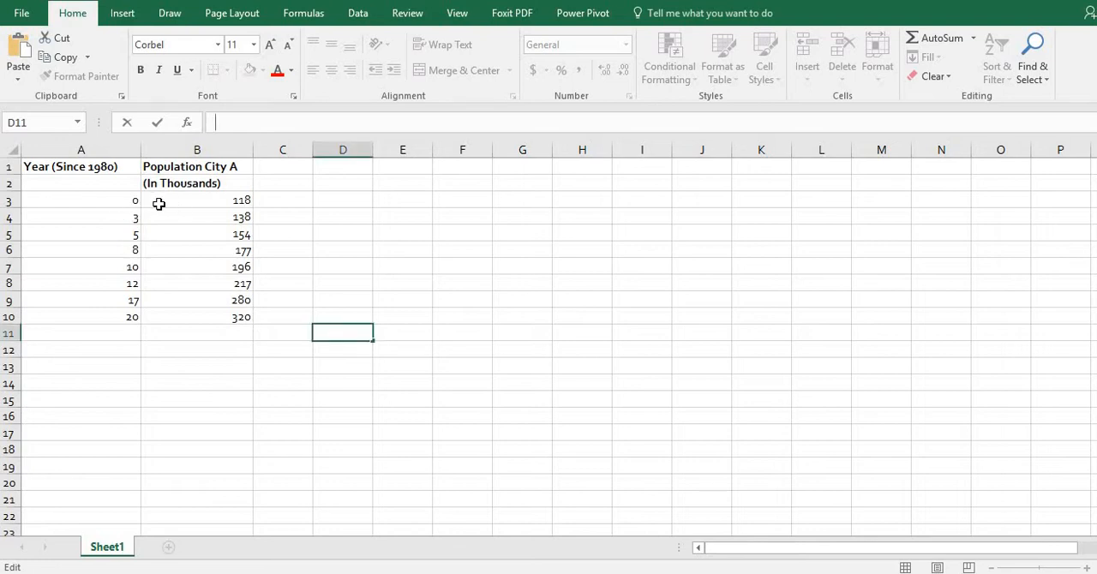
Select A3:B10 and show Quick Analysis chart suggestions for the year and population data
{"action": "left_click_drag", "start_coordinate": [80, 199], "coordinate": [230, 315]}
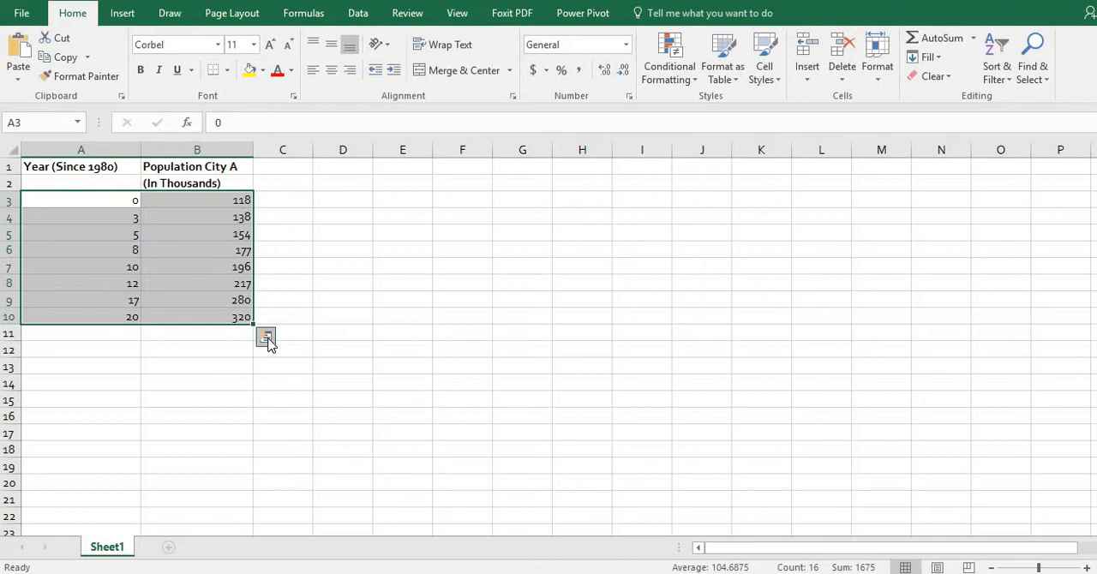
{"action": "left_click", "coordinate": [266, 336]}
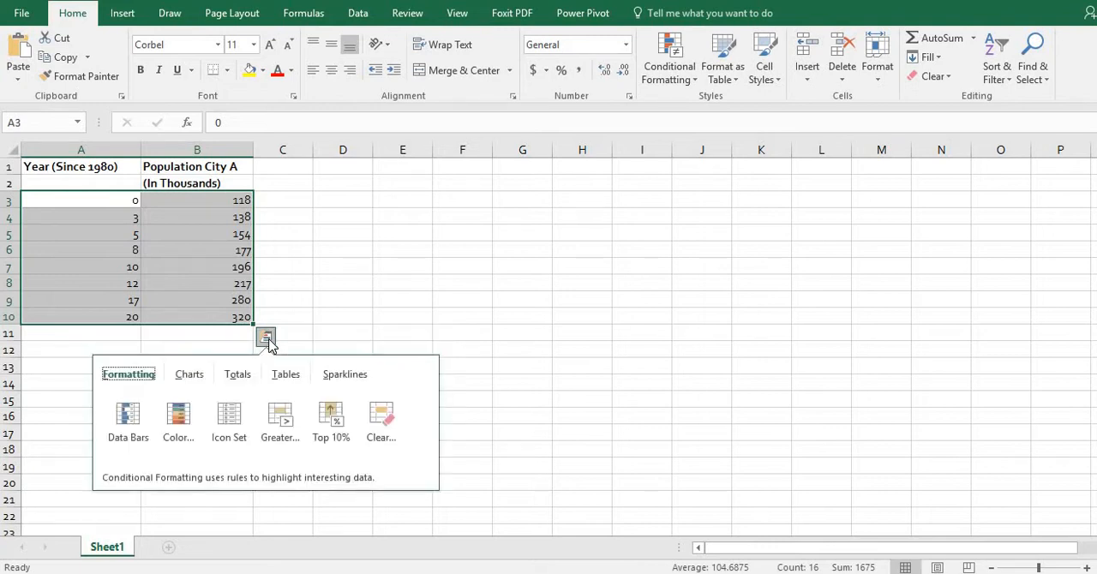
{"action": "left_click", "coordinate": [189, 374]}
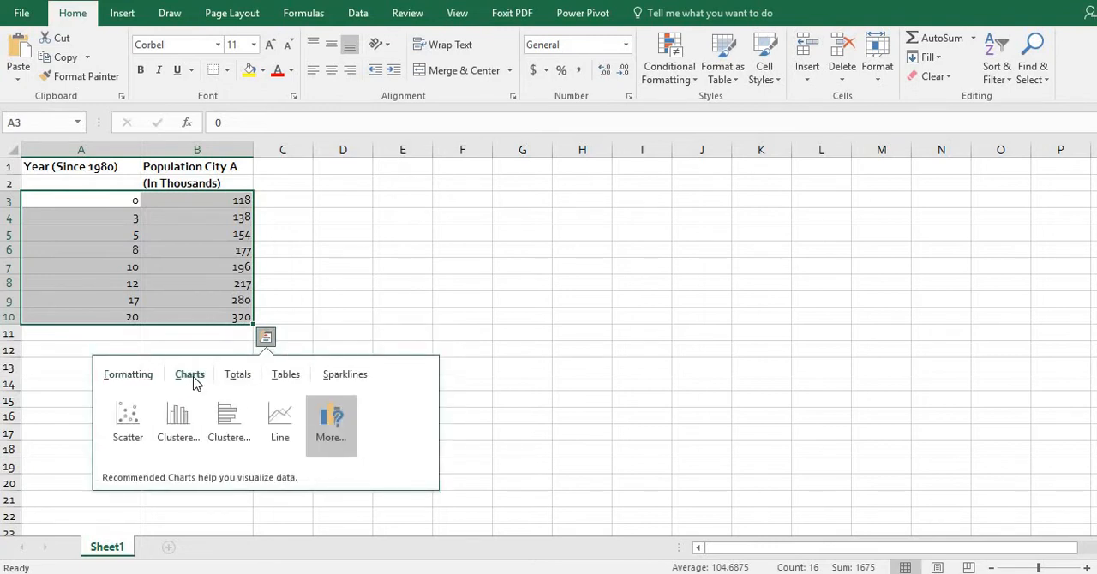
{"action": "left_click", "coordinate": [127, 420]}
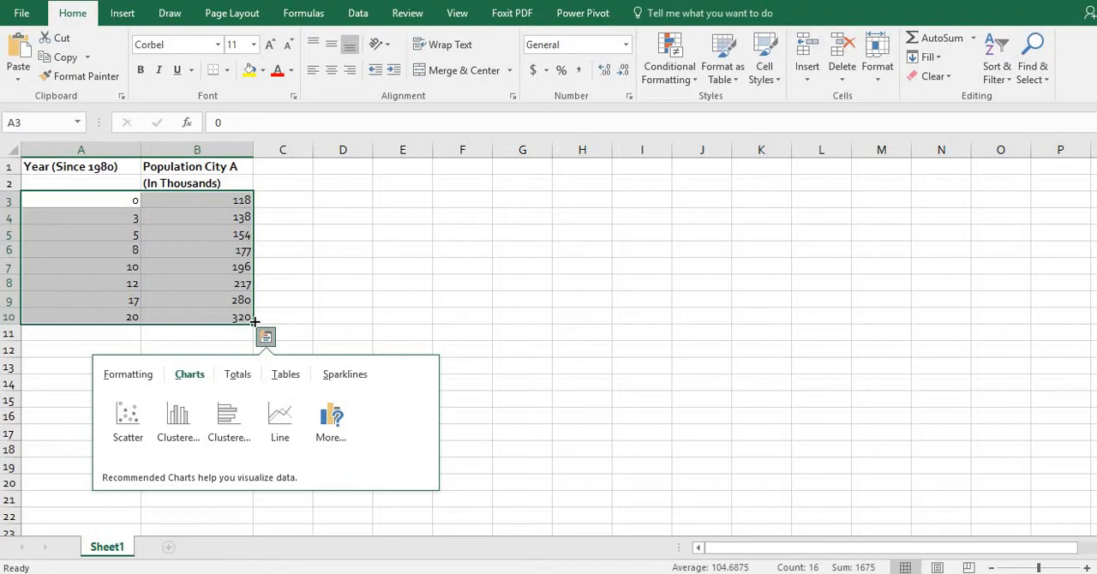
{"action": "mouse_move", "coordinate": [141, 22]}
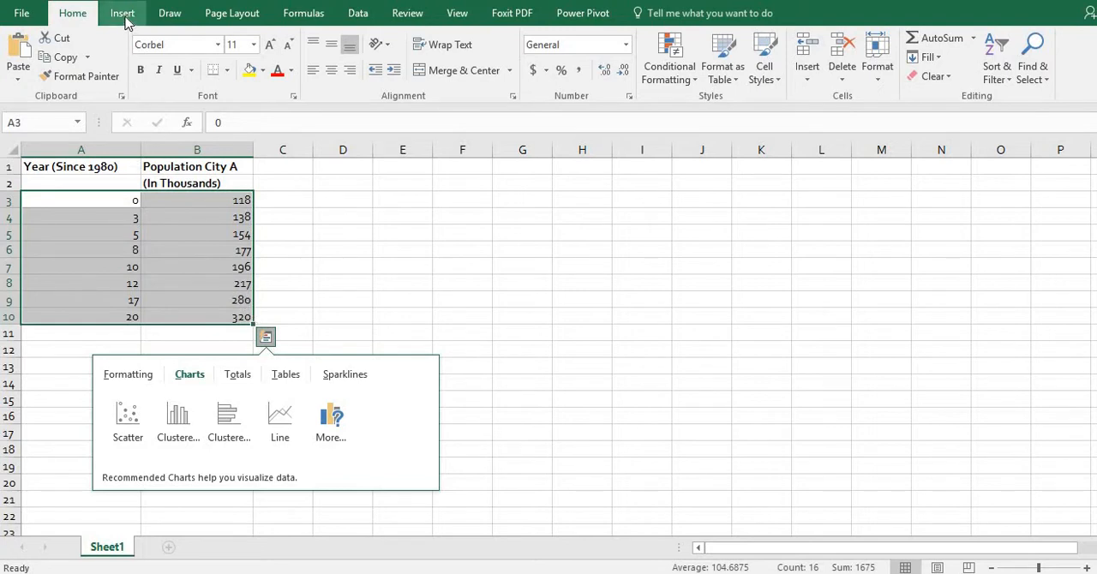
Dismiss Recommended Charts and insert a plain Scatter chart of City A population vs. years
{"action": "left_click", "coordinate": [127, 13]}
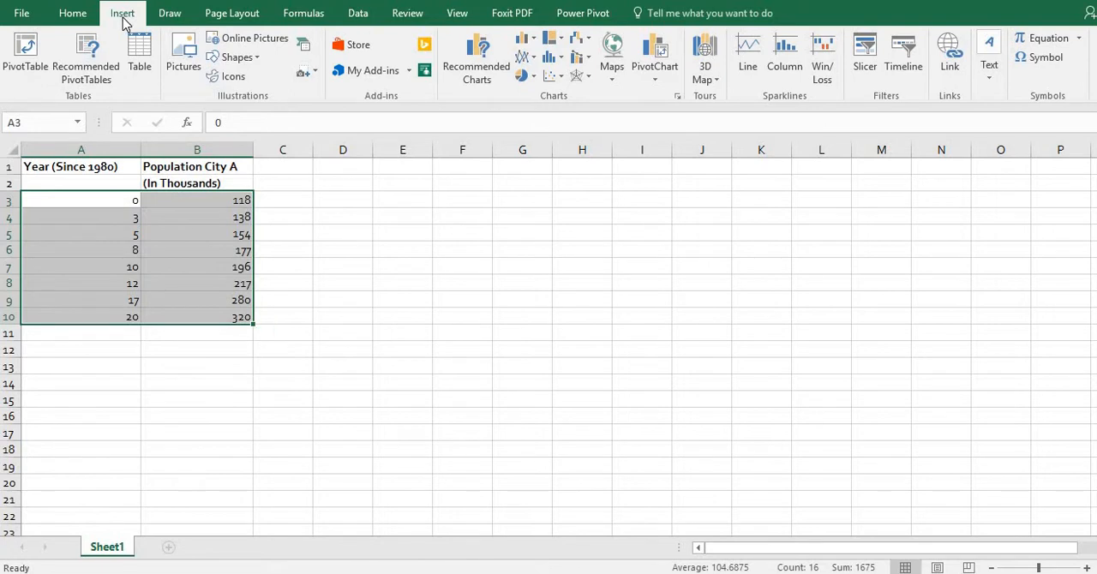
{"action": "mouse_move", "coordinate": [647, 184]}
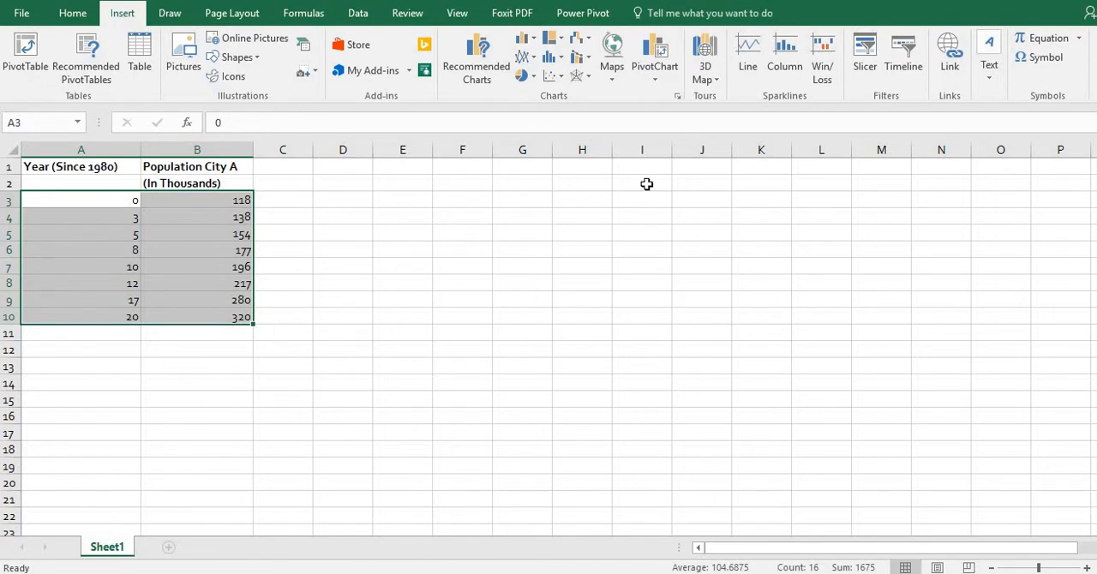
{"action": "mouse_move", "coordinate": [501, 58]}
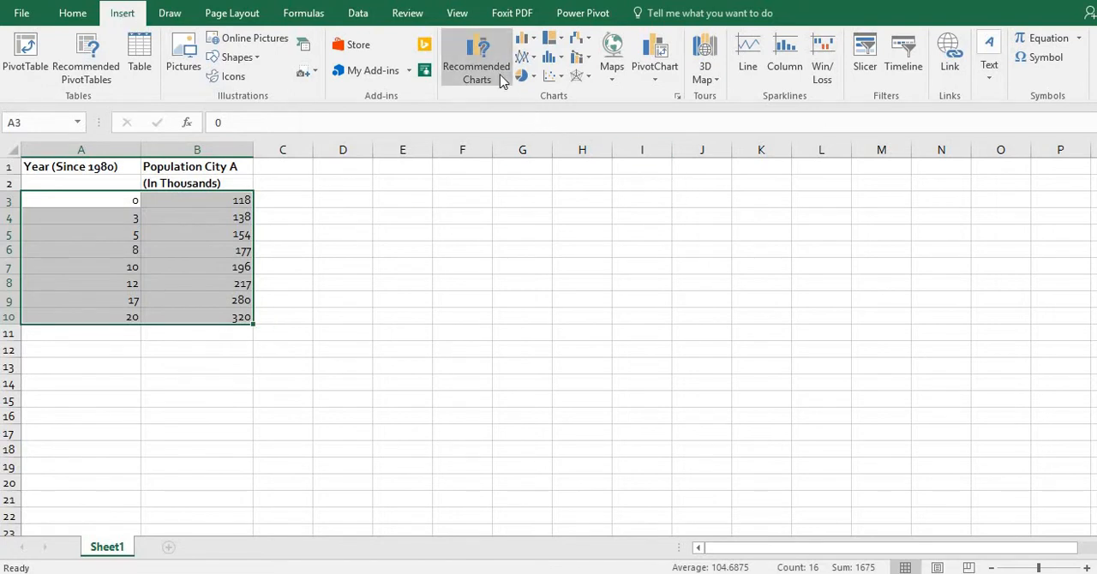
{"action": "left_click", "coordinate": [477, 55]}
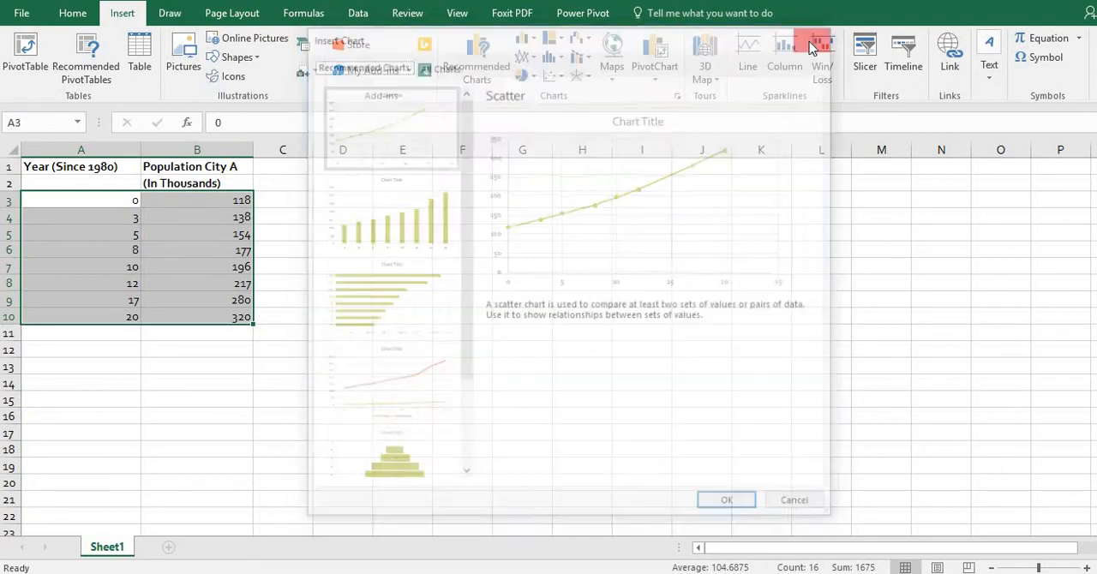
{"action": "left_click", "coordinate": [794, 501]}
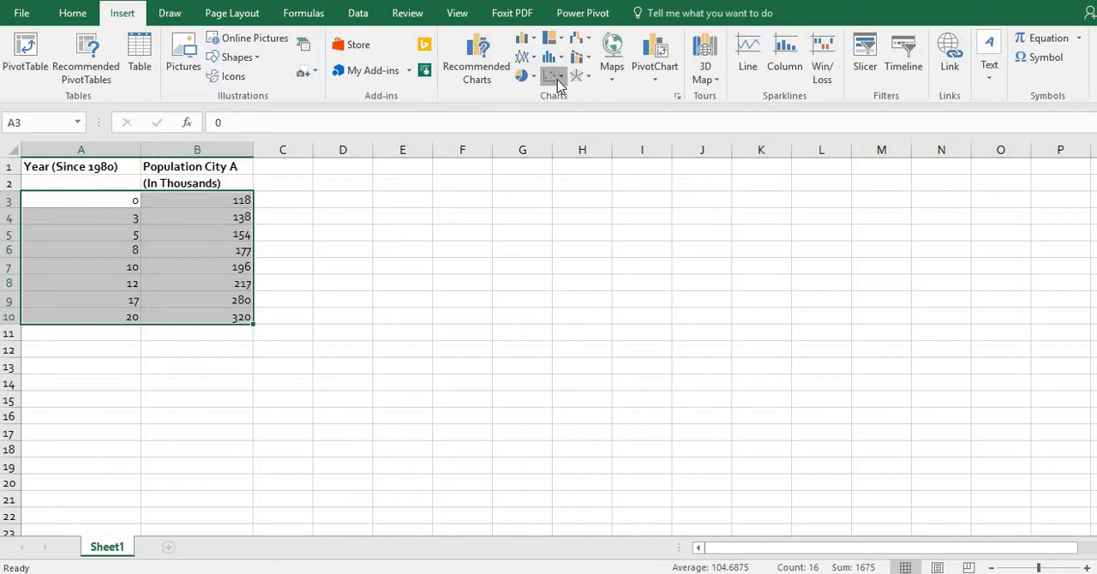
{"action": "left_click", "coordinate": [552, 76]}
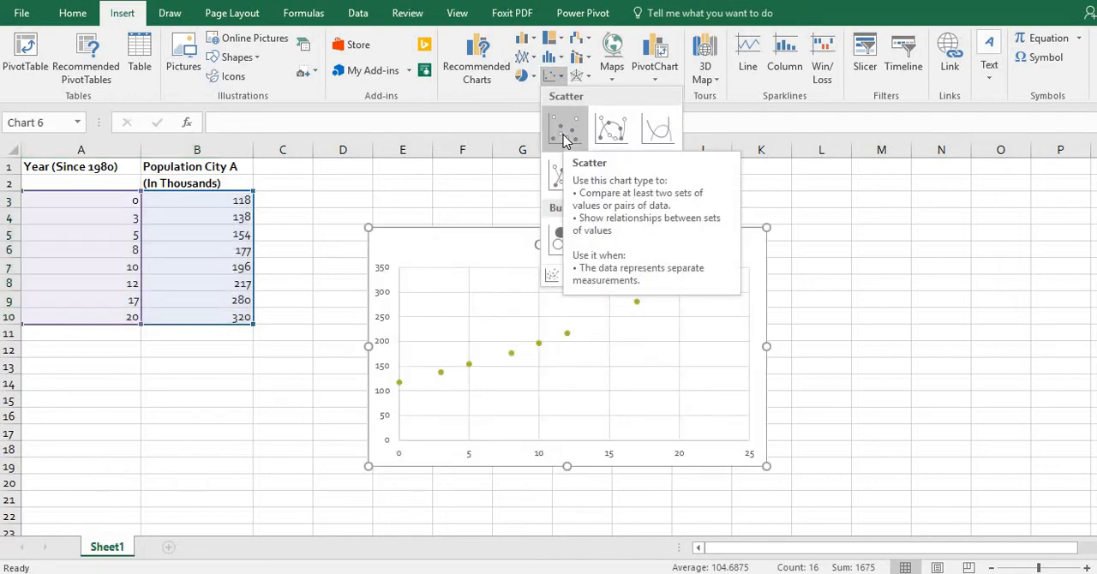
{"action": "left_click", "coordinate": [563, 128]}
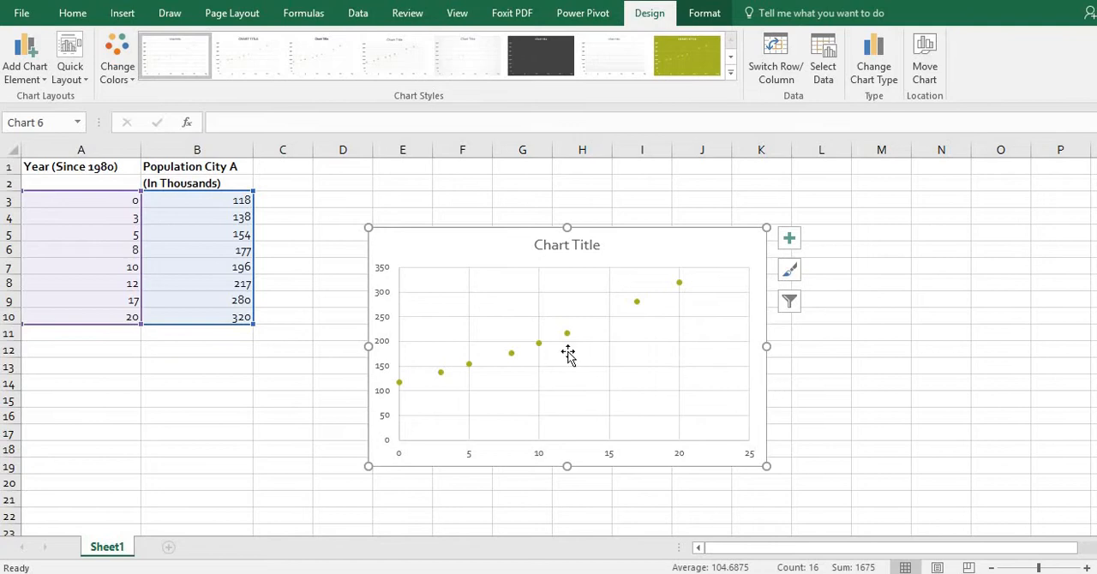
Apply the orange Colorful palette to the scatter chart via Chart Styles > Color
{"action": "left_click", "coordinate": [789, 269]}
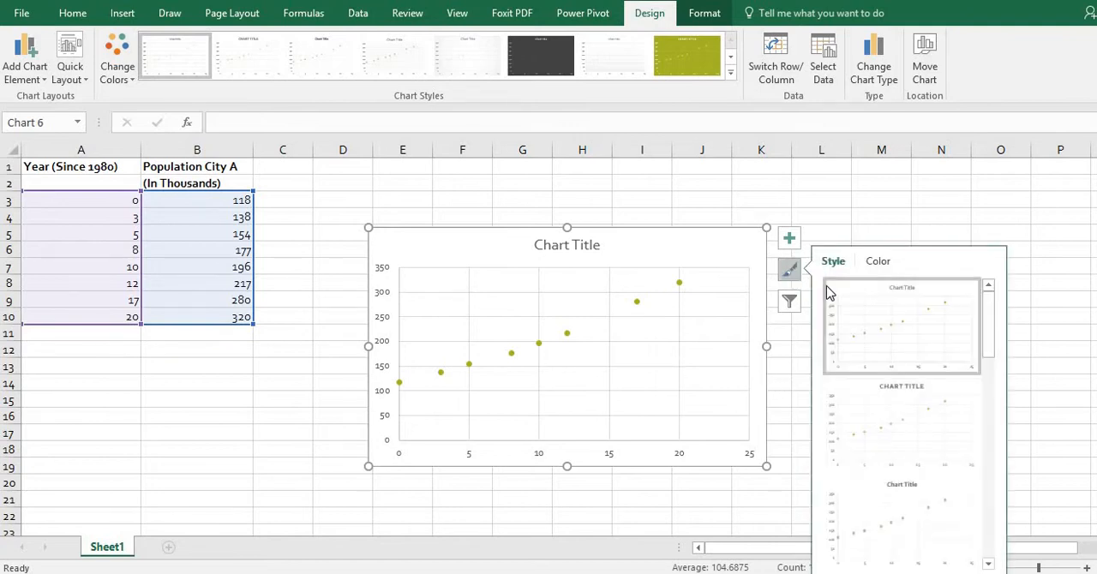
{"action": "left_click", "coordinate": [878, 260]}
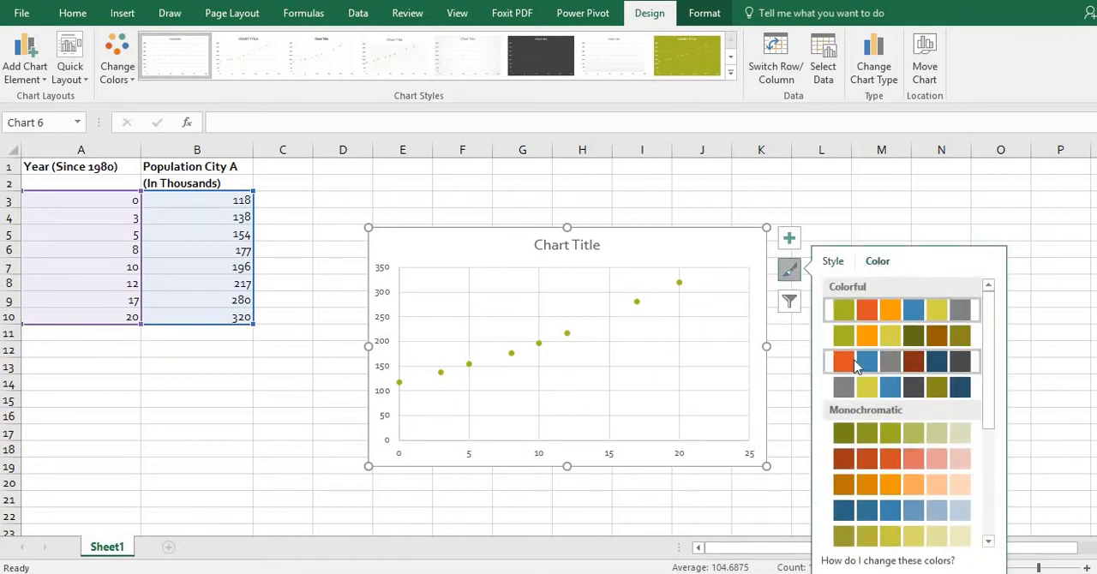
{"action": "left_click", "coordinate": [843, 364]}
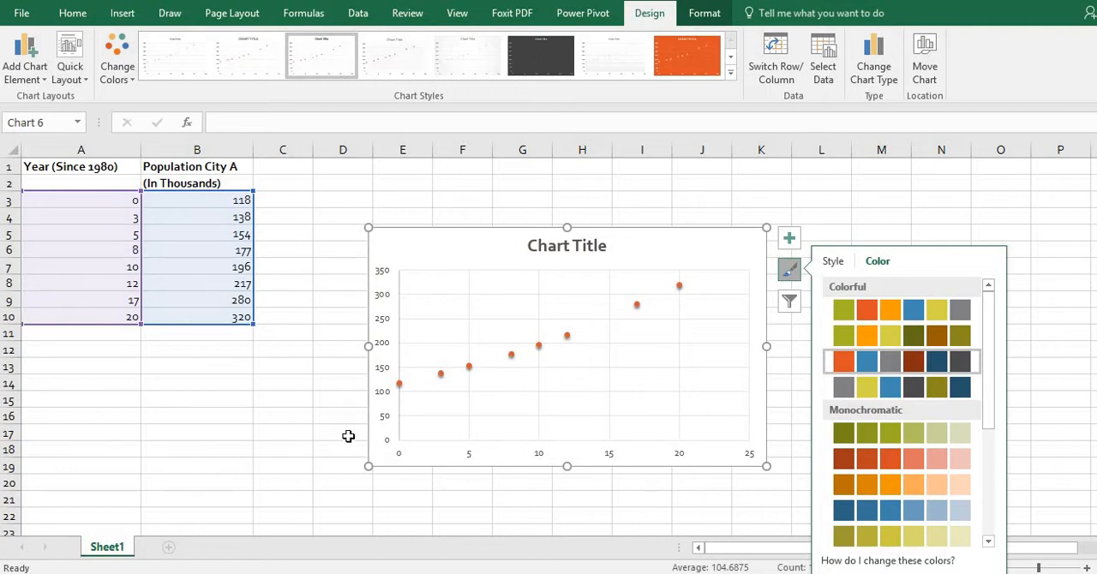
{"action": "left_click", "coordinate": [789, 269]}
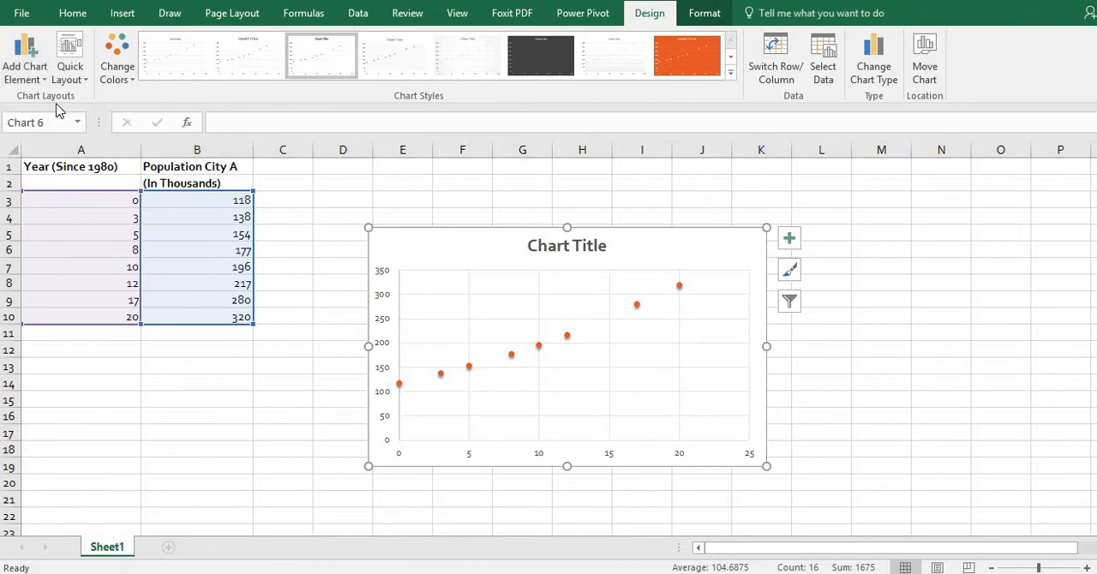
Add a vertical axis title and enter 'Population (in thousands)' for it
{"action": "left_click", "coordinate": [21, 54]}
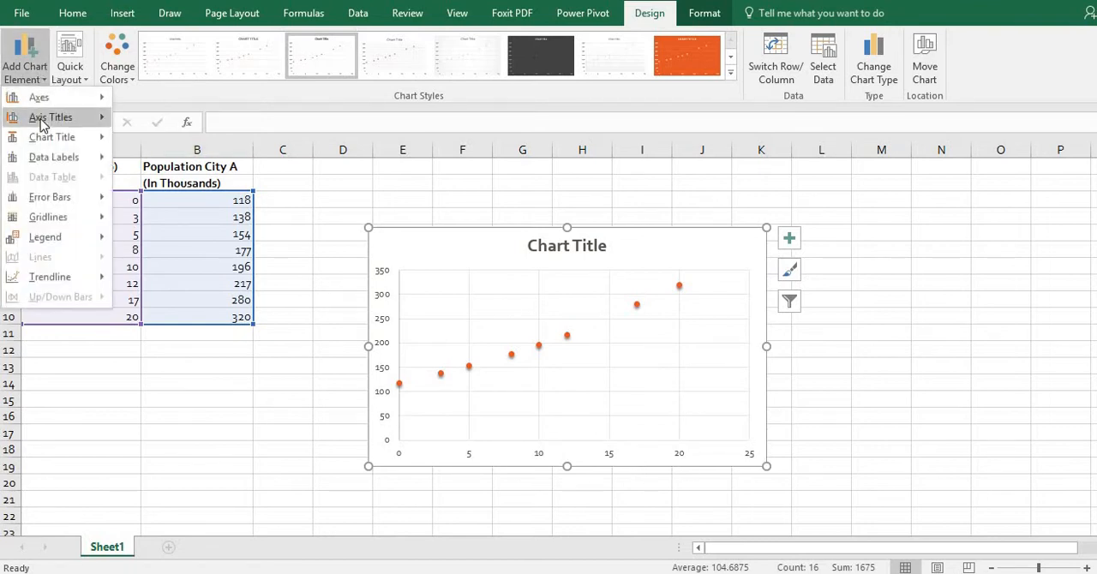
{"action": "left_click", "coordinate": [50, 116]}
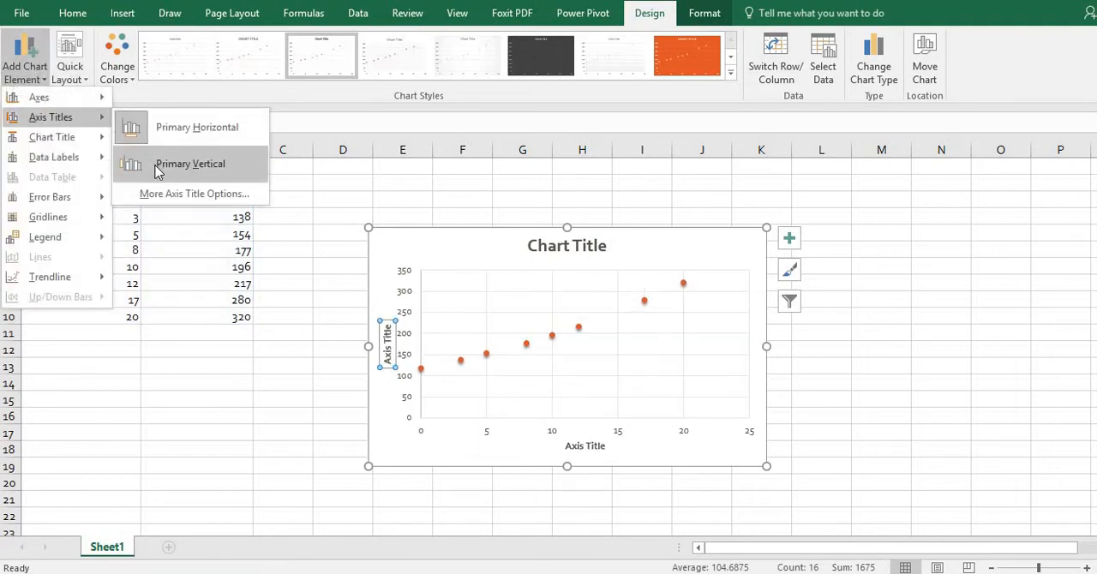
{"action": "left_click", "coordinate": [196, 164]}
{"action": "type", "text": "Year (Since 1980)"}
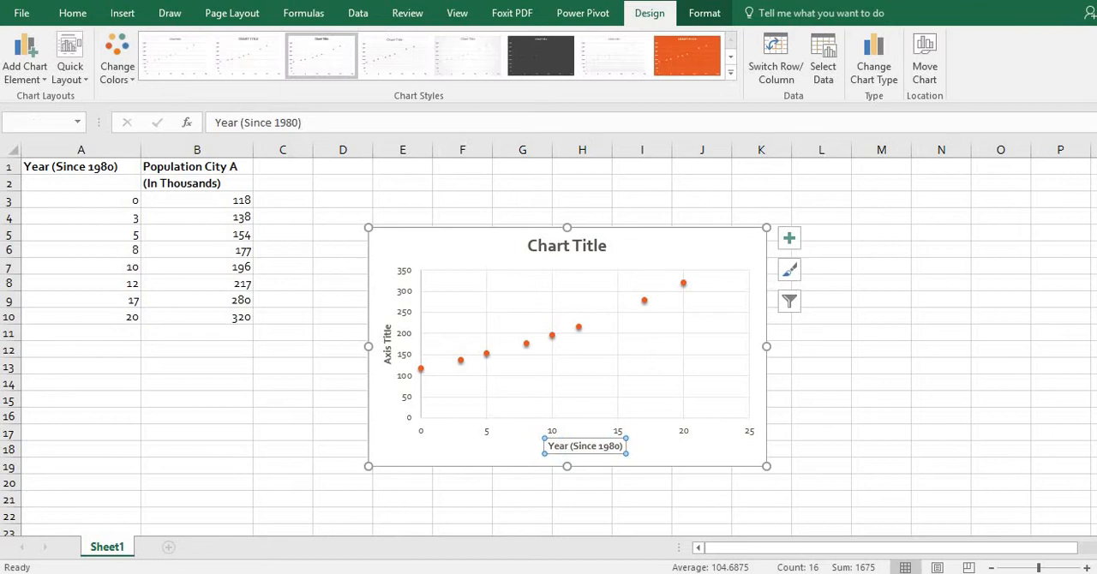
{"action": "mouse_move", "coordinate": [353, 165]}
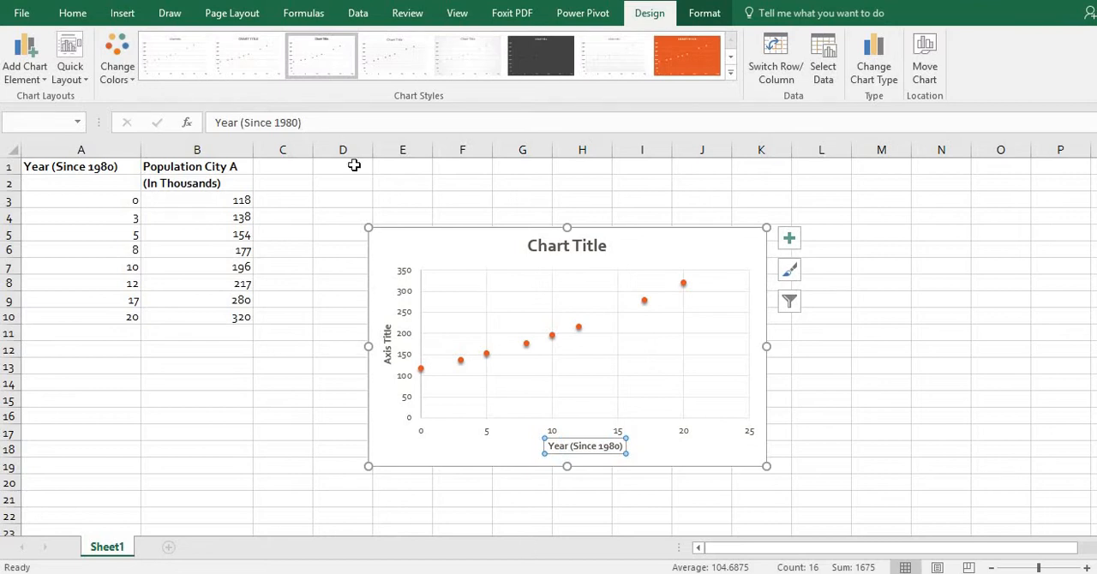
{"action": "left_click", "coordinate": [384, 348]}
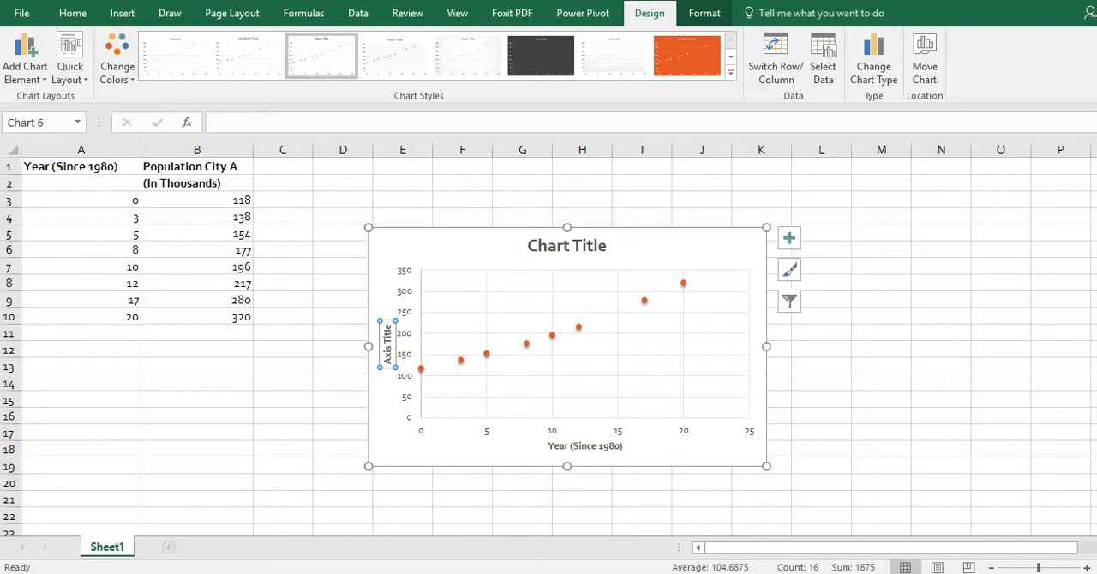
{"action": "type", "text": "Population (in thousands"}
{"action": "left_click", "coordinate": [566, 247]}
{"action": "type", "text": "City A"}
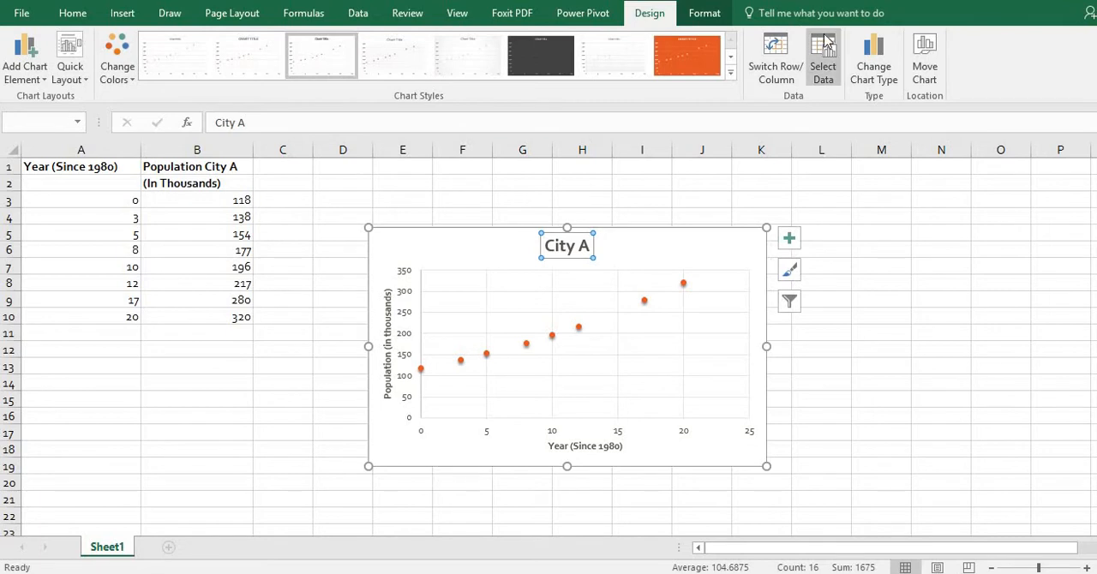
{"action": "mouse_move", "coordinate": [993, 442]}
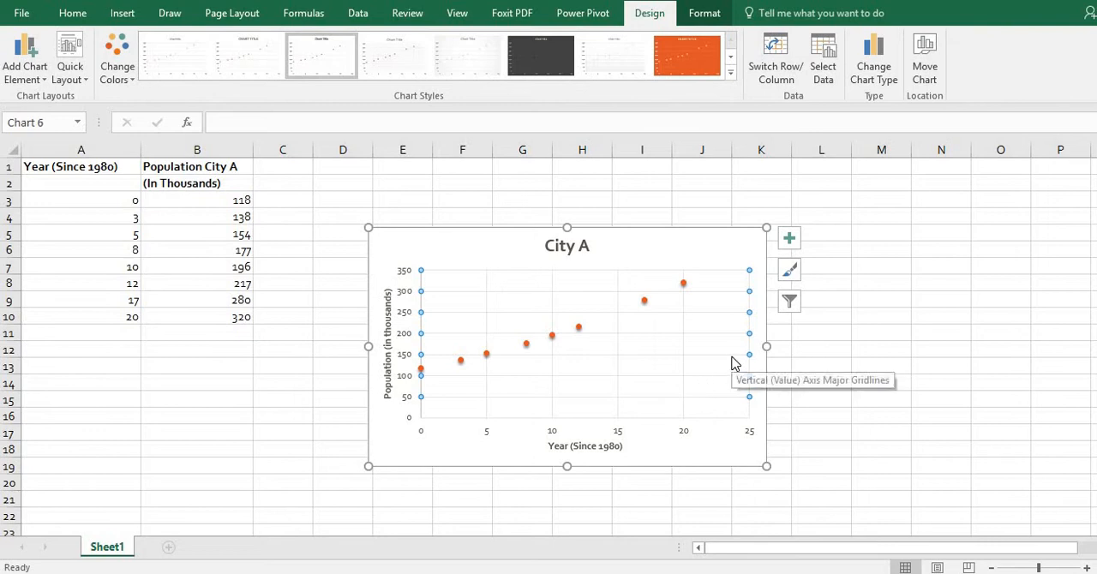
{"action": "mouse_move", "coordinate": [878, 312]}
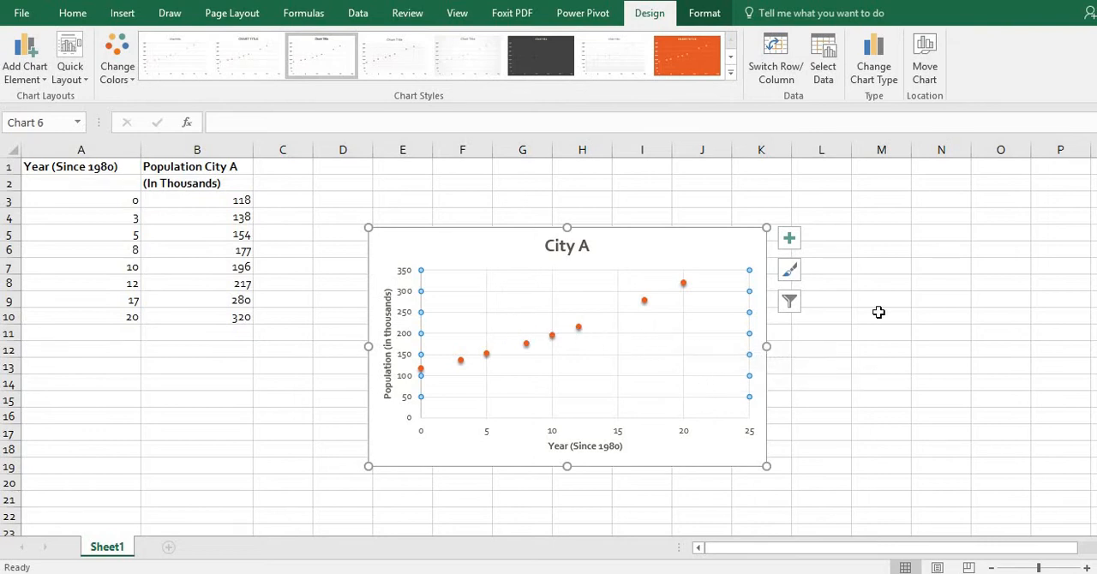
{"action": "mouse_move", "coordinate": [773, 348]}
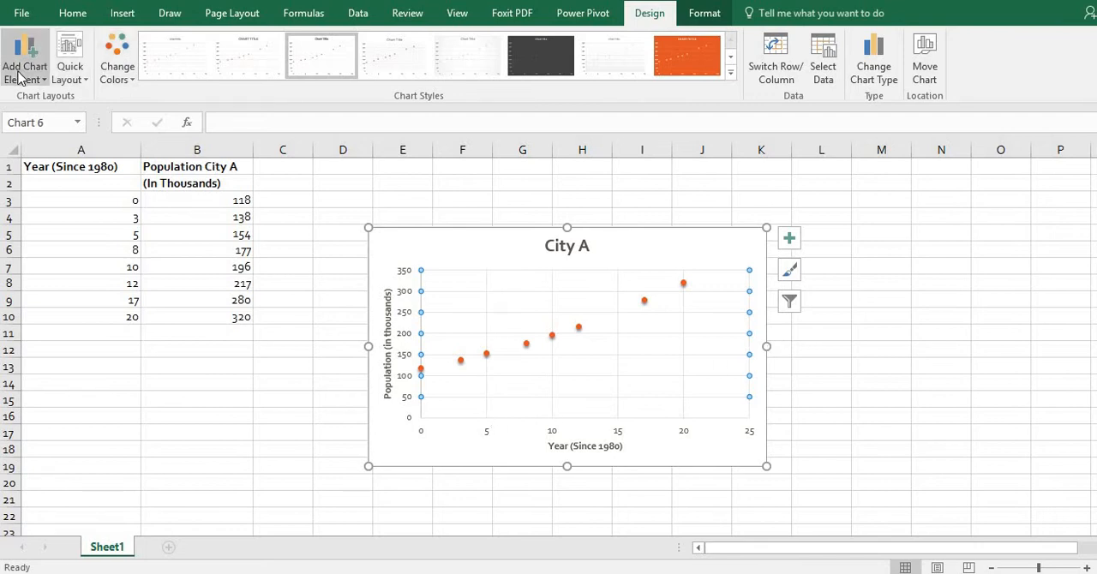
Add an Exponential trendline to the City A points via Add Chart Element > Trendline
{"action": "left_click", "coordinate": [24, 65]}
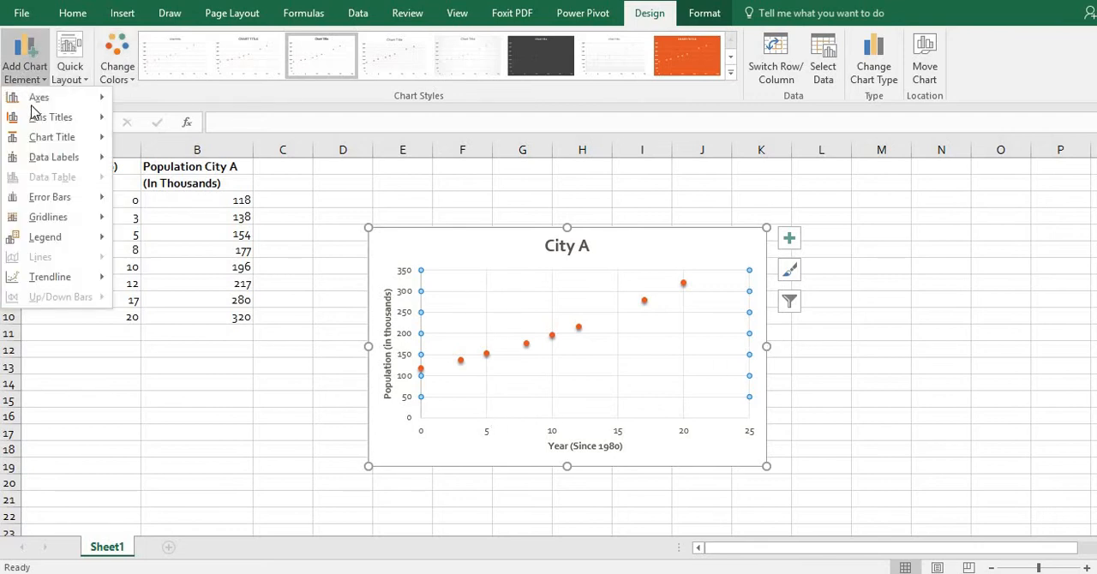
{"action": "left_click", "coordinate": [48, 216]}
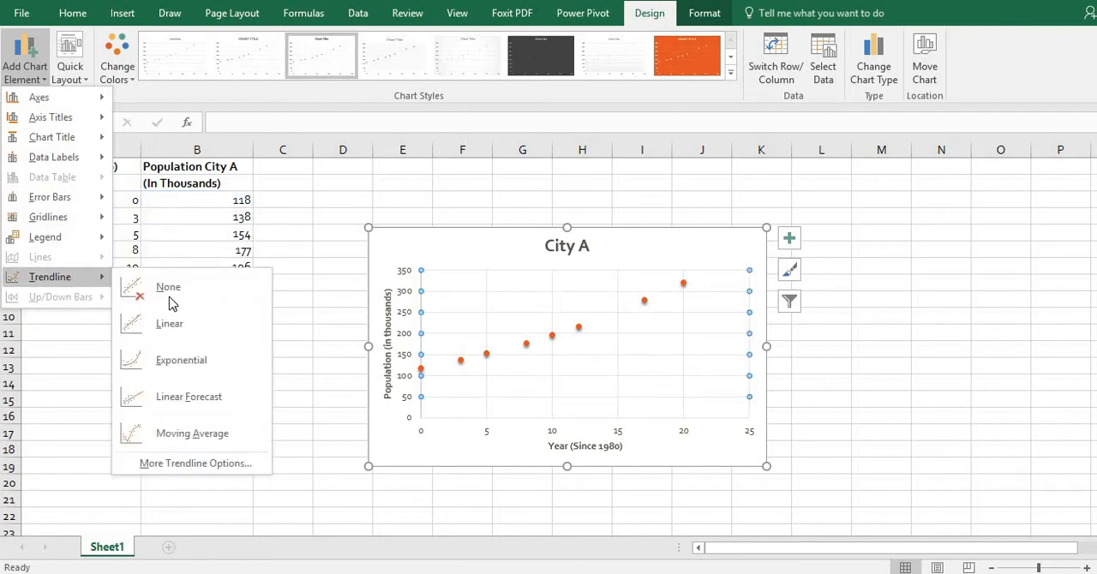
{"action": "left_click", "coordinate": [170, 324]}
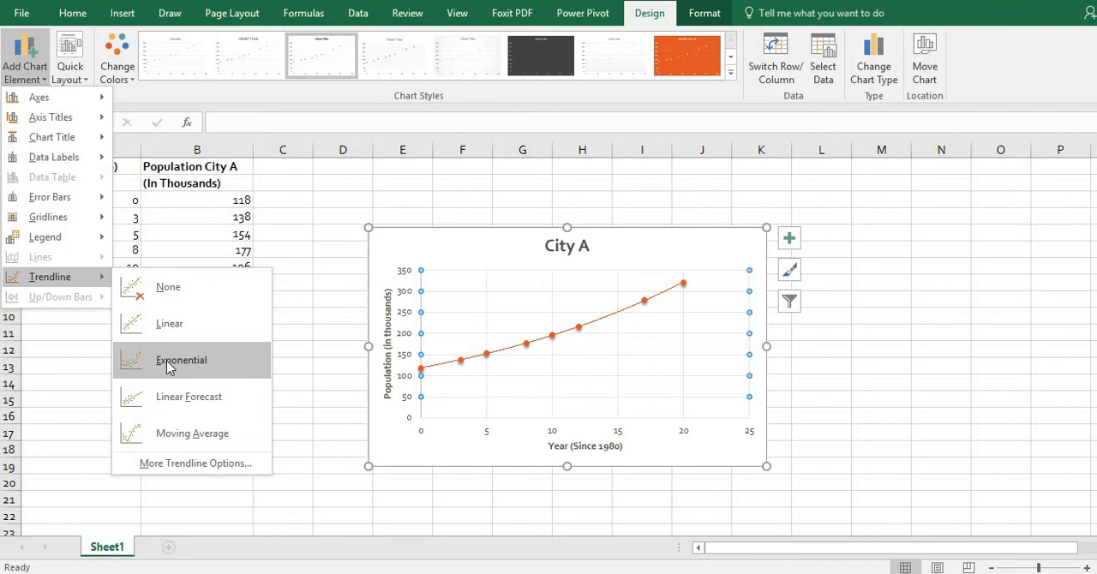
{"action": "mouse_move", "coordinate": [175, 360]}
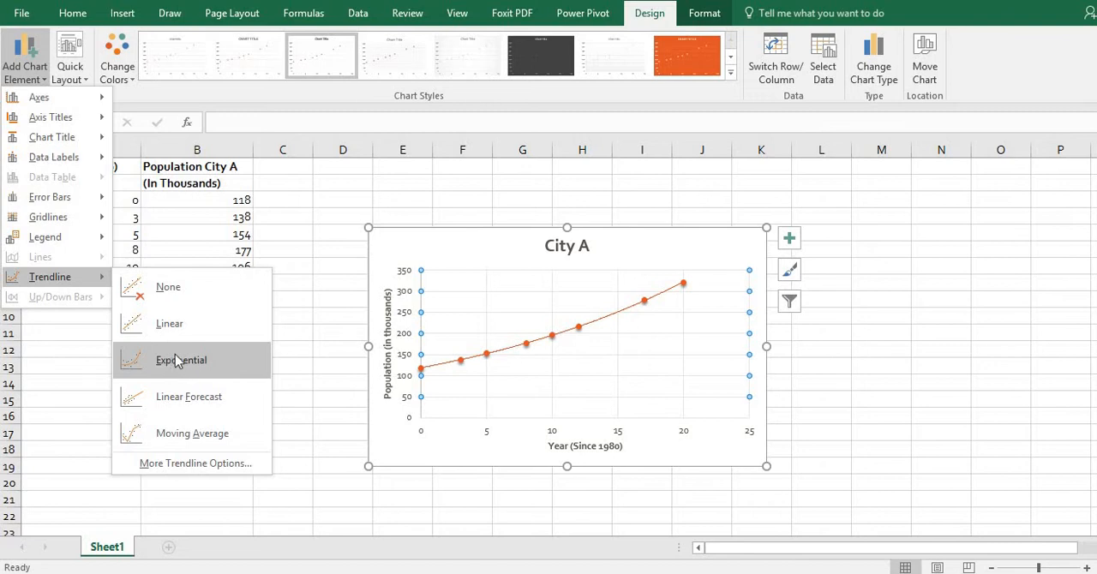
{"action": "left_click", "coordinate": [182, 360]}
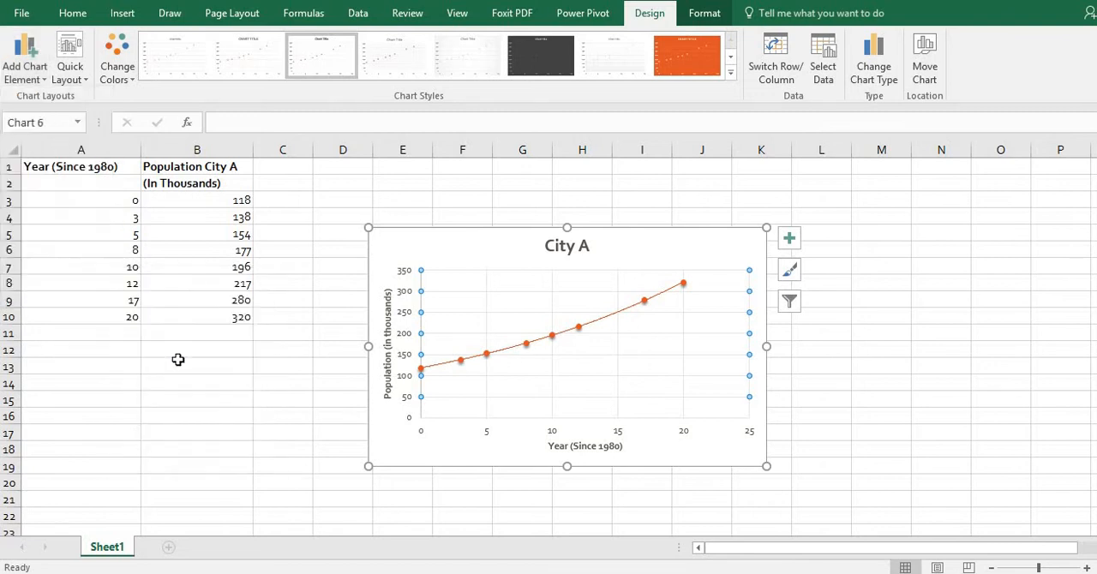
{"action": "mouse_move", "coordinate": [748, 474]}
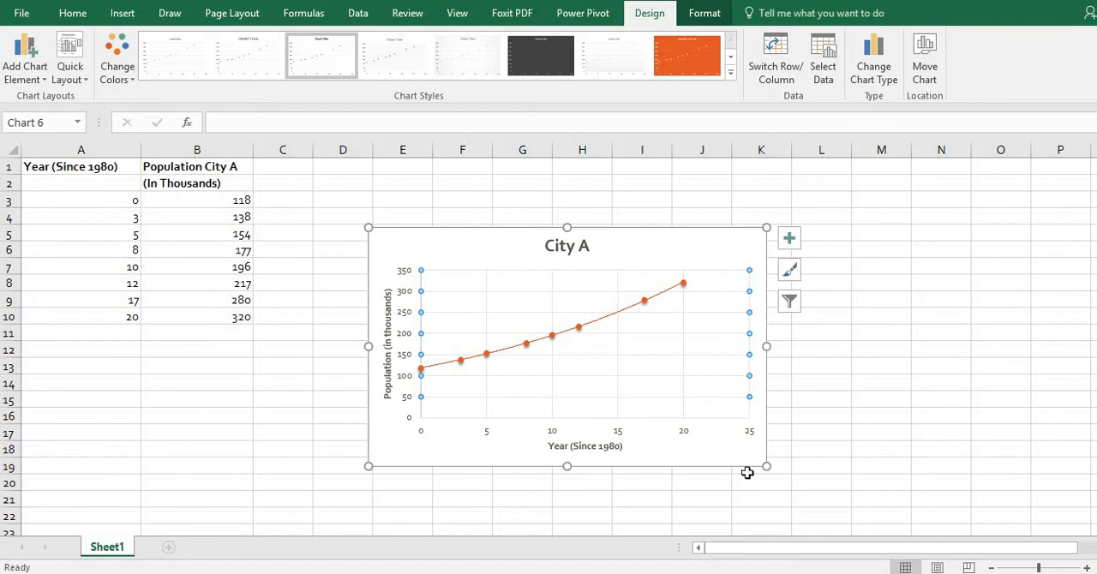
{"action": "mouse_move", "coordinate": [739, 411]}
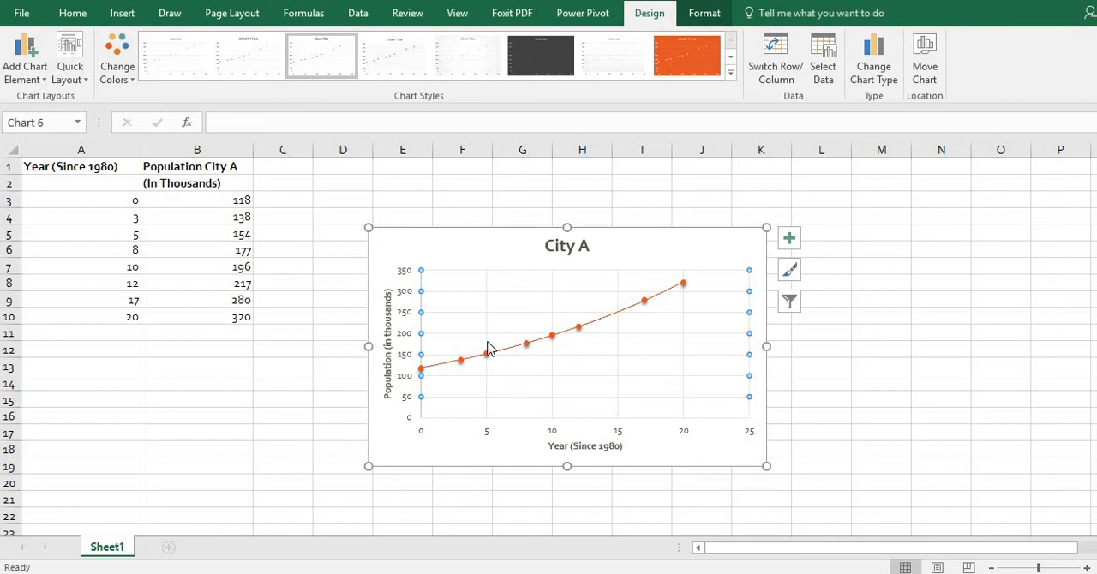
{"action": "mouse_move", "coordinate": [733, 379]}
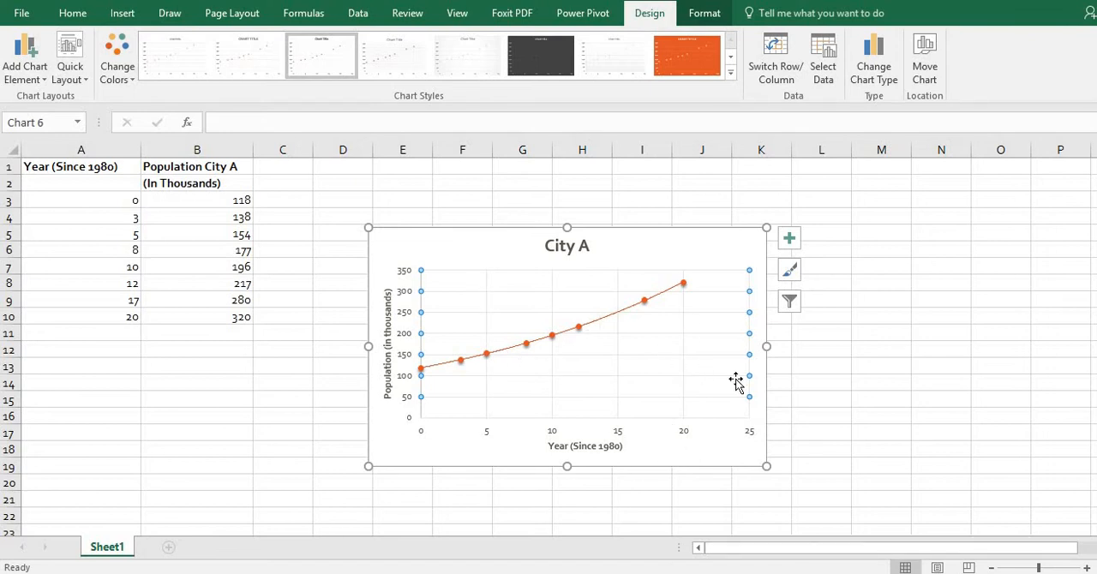
{"action": "mouse_move", "coordinate": [654, 298]}
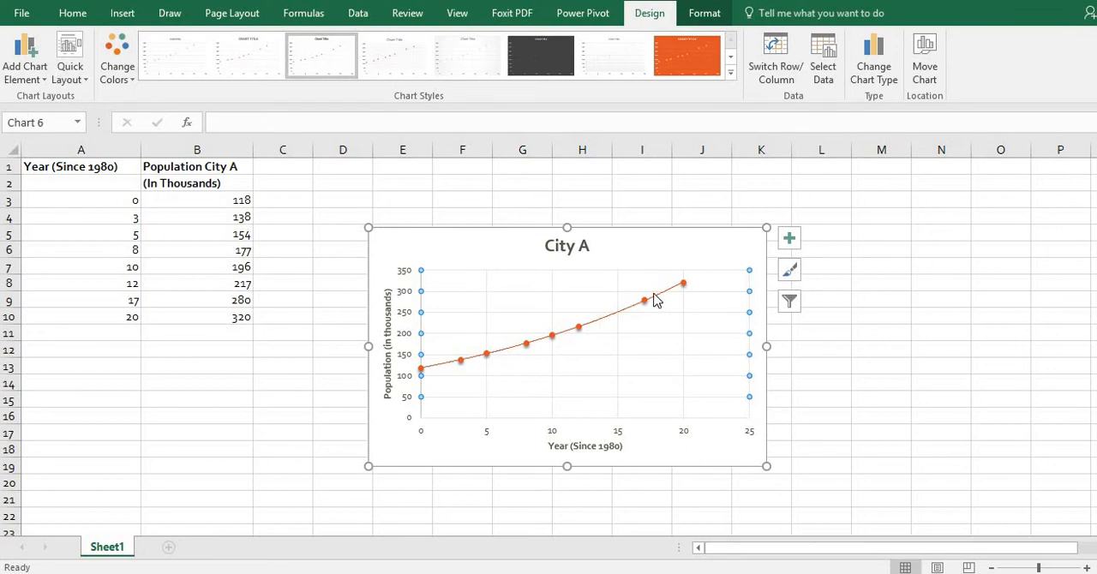
{"action": "mouse_move", "coordinate": [488, 374]}
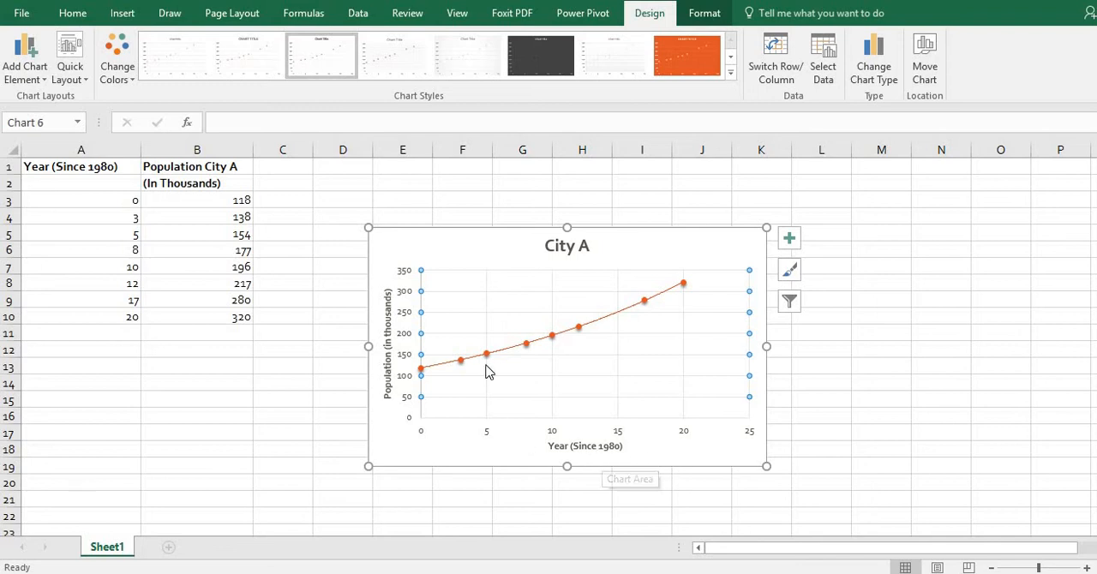
{"action": "mouse_move", "coordinate": [590, 278]}
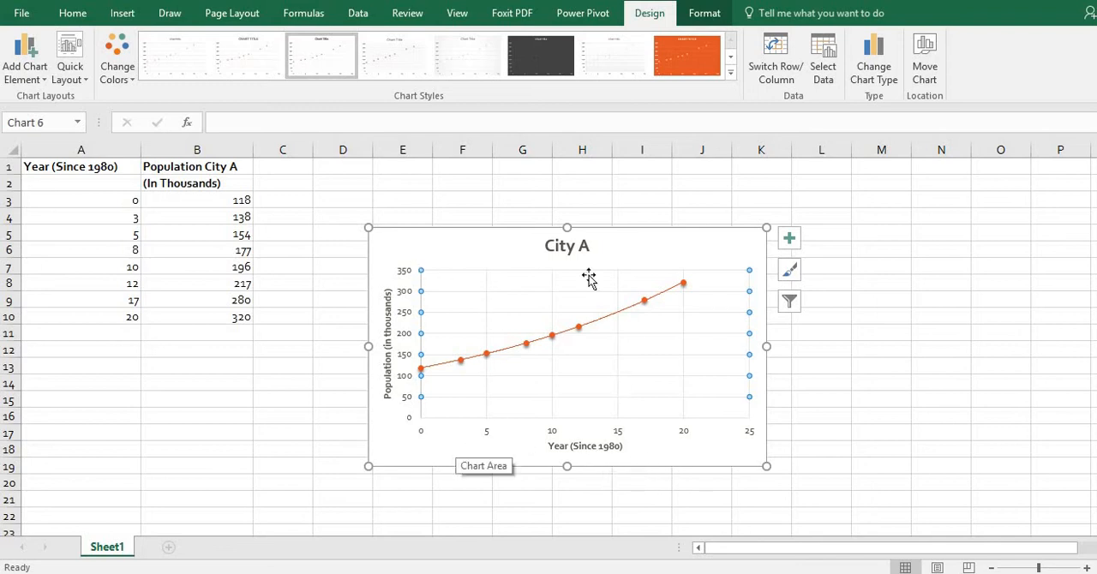
{"action": "mouse_move", "coordinate": [706, 298]}
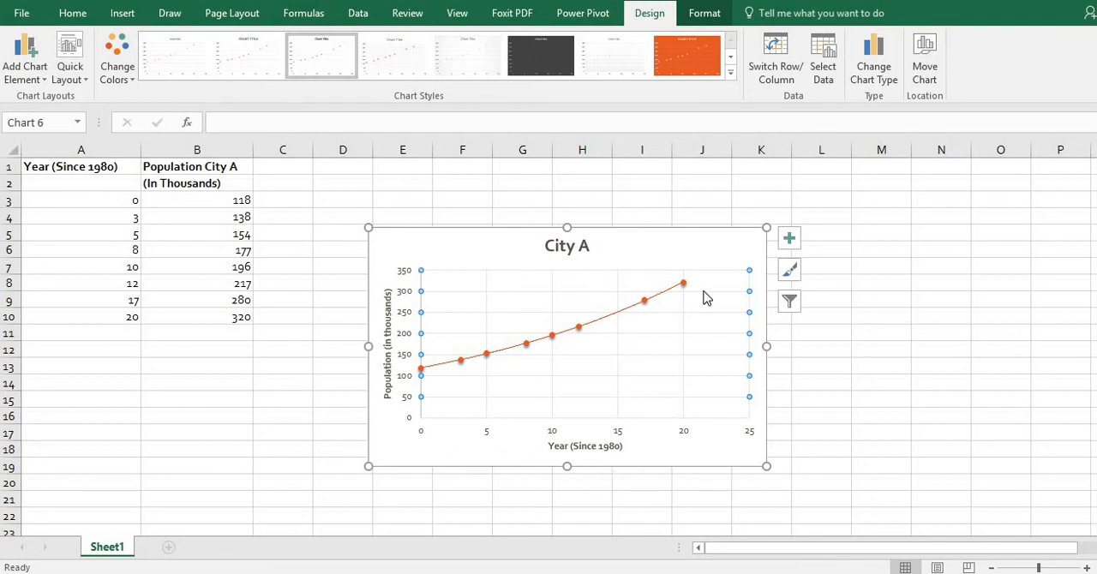
{"action": "mouse_move", "coordinate": [707, 282]}
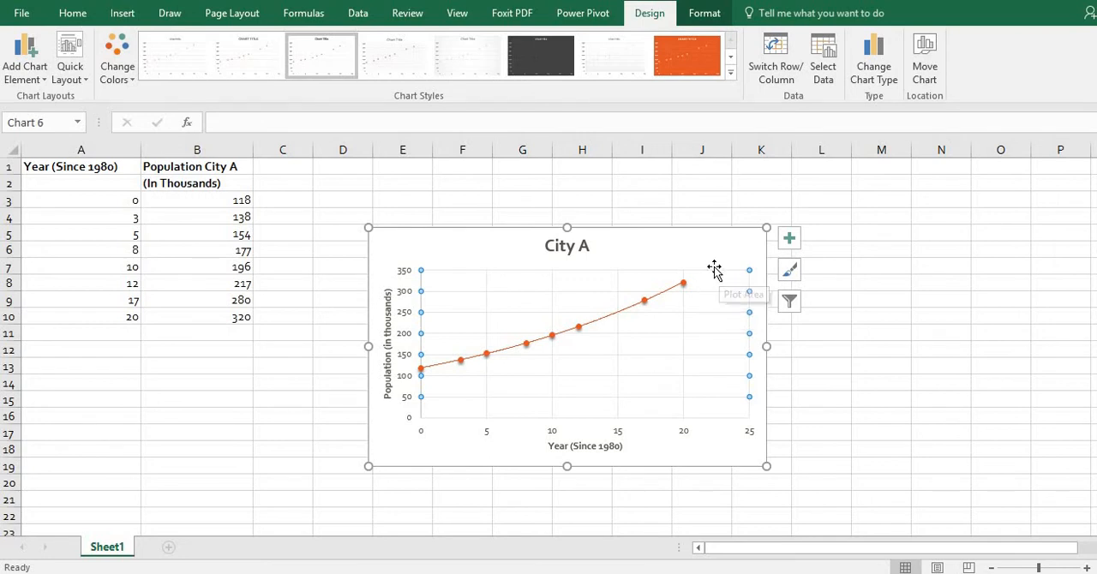
{"action": "mouse_move", "coordinate": [717, 243]}
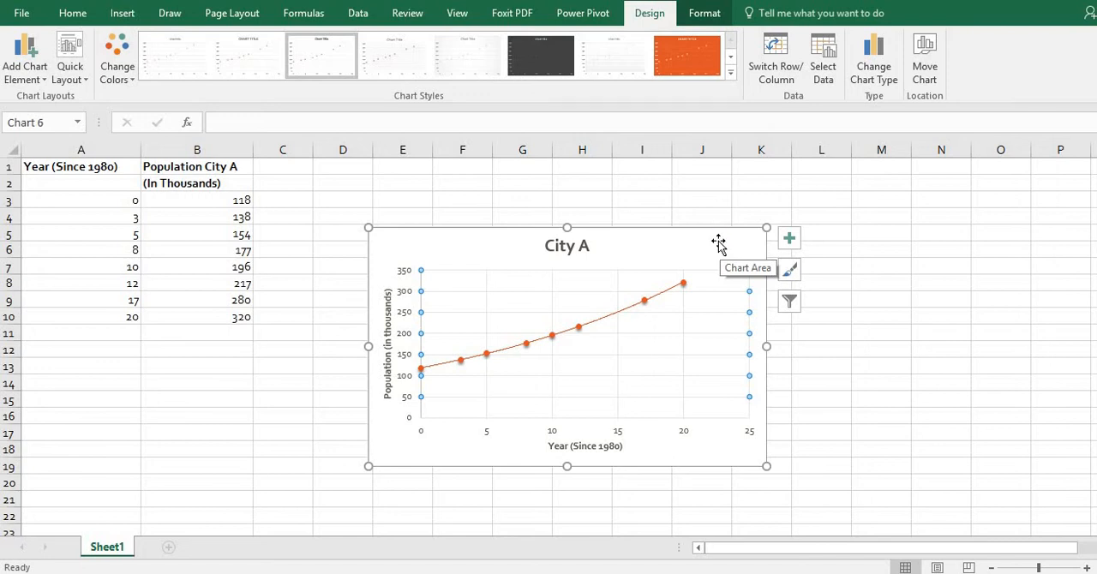
{"action": "mouse_move", "coordinate": [652, 364]}
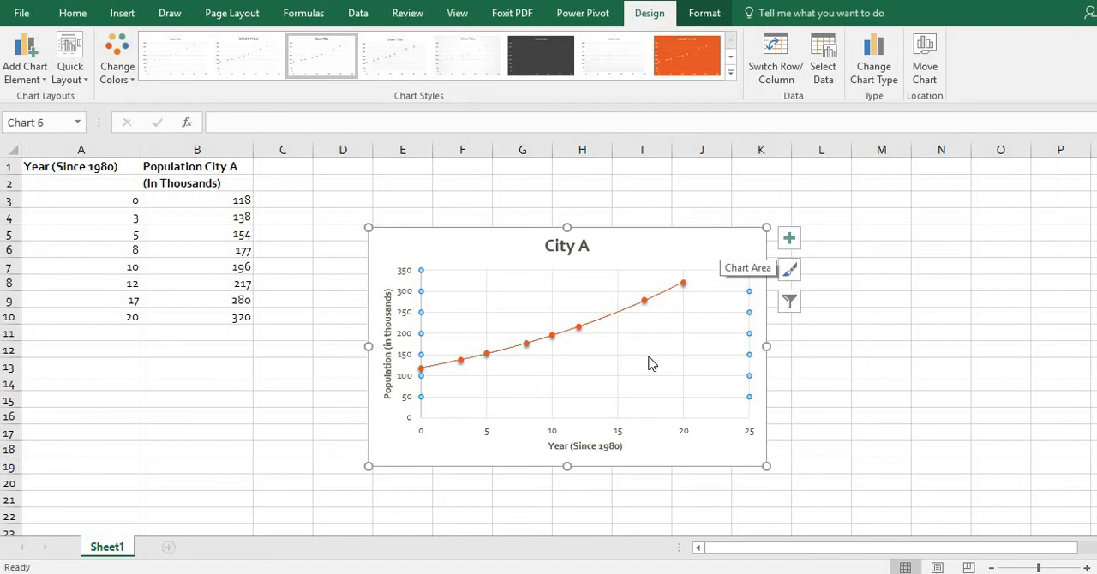
{"action": "mouse_move", "coordinate": [650, 364]}
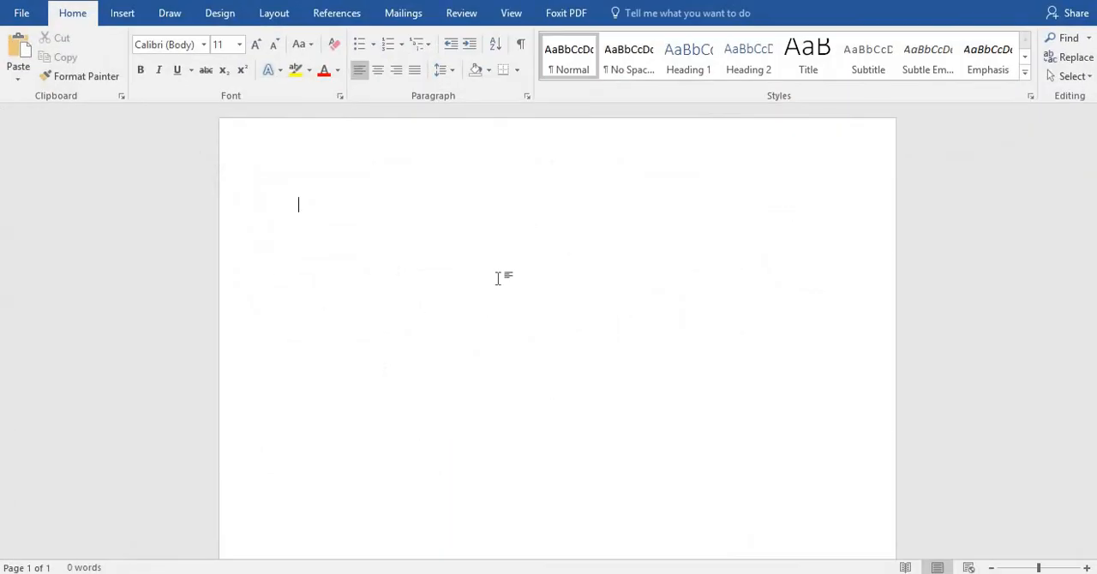
{"action": "mouse_move", "coordinate": [501, 285]}
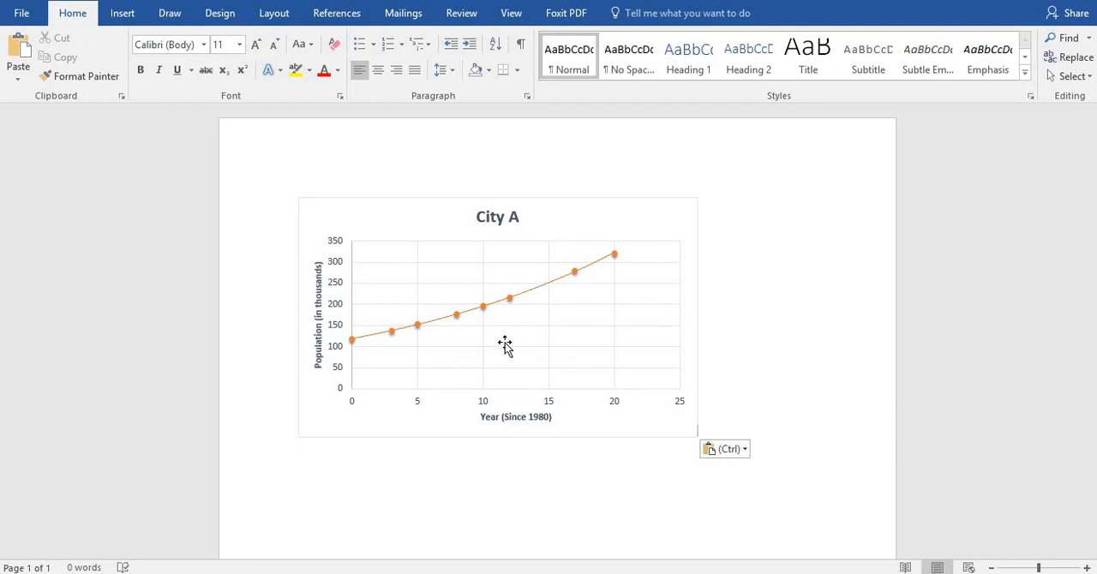
{"action": "mouse_move", "coordinate": [511, 351]}
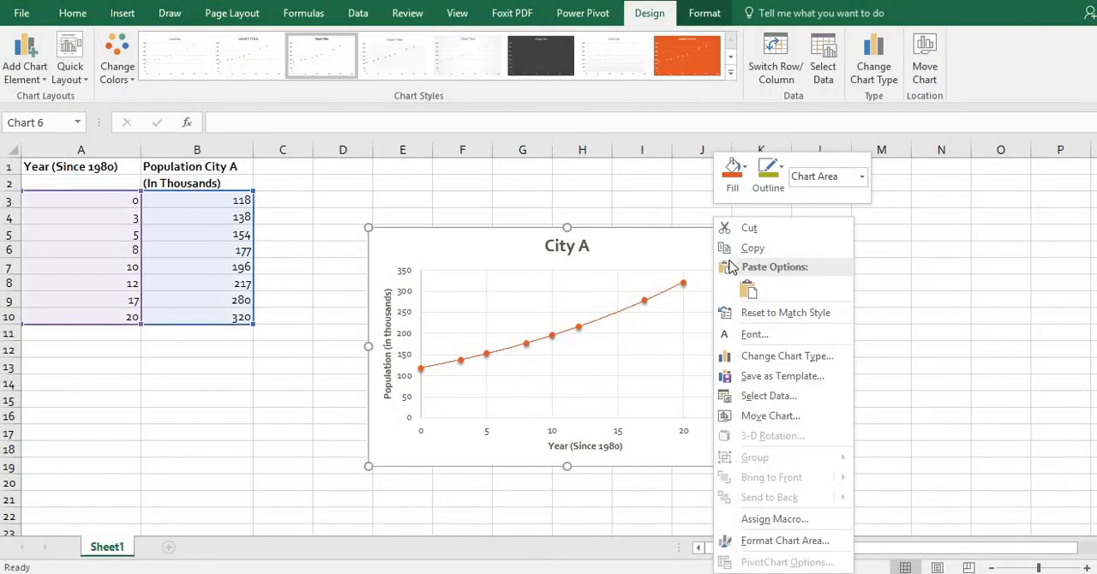
Copy the City A chart from the Excel worksheet
{"action": "left_click", "coordinate": [667, 375]}
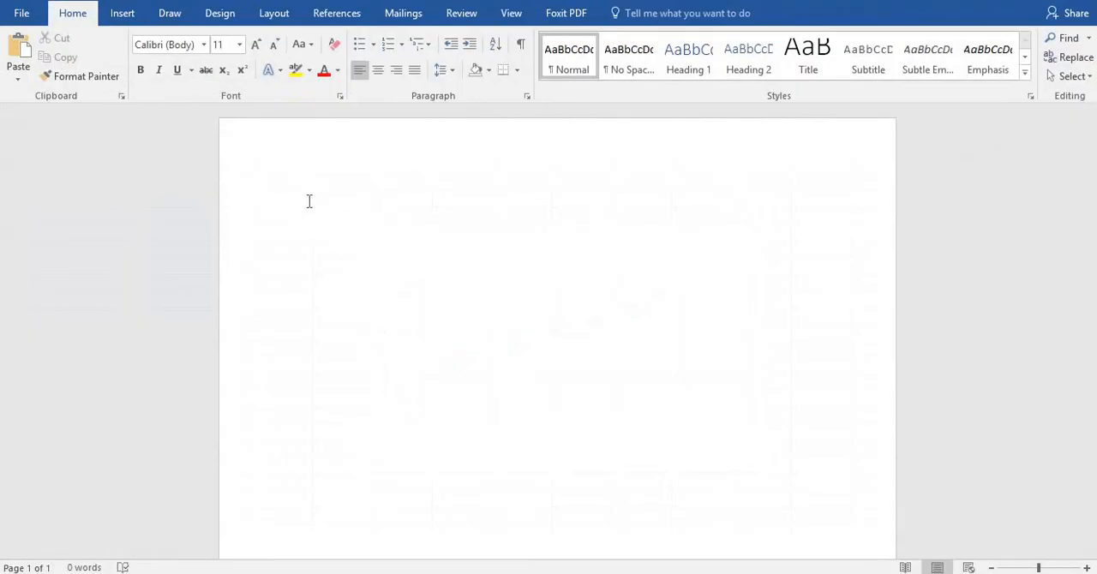
{"action": "right_click", "coordinate": [308, 202]}
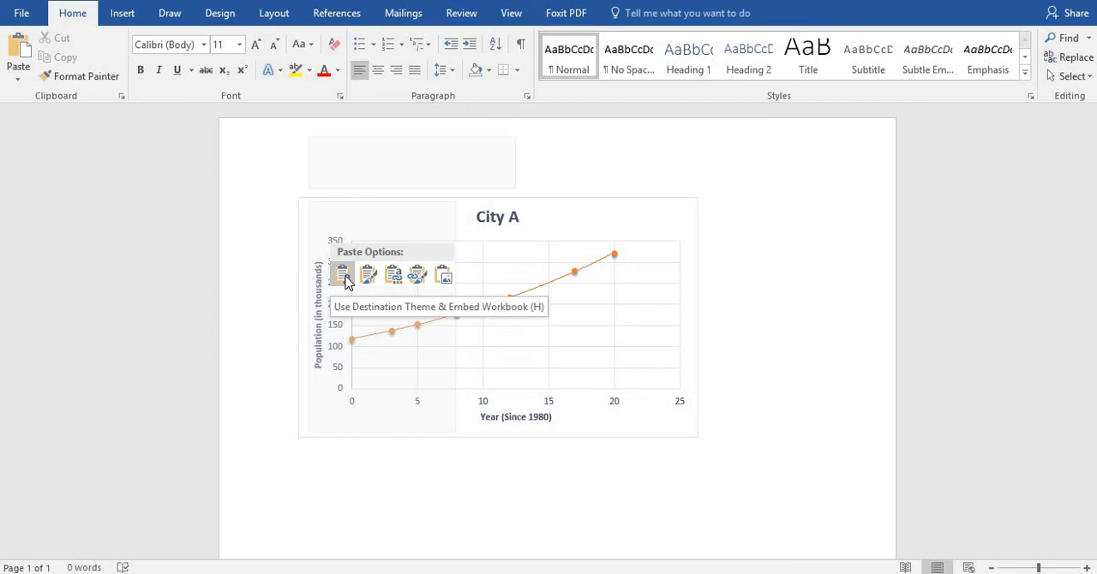
{"action": "left_click", "coordinate": [342, 274]}
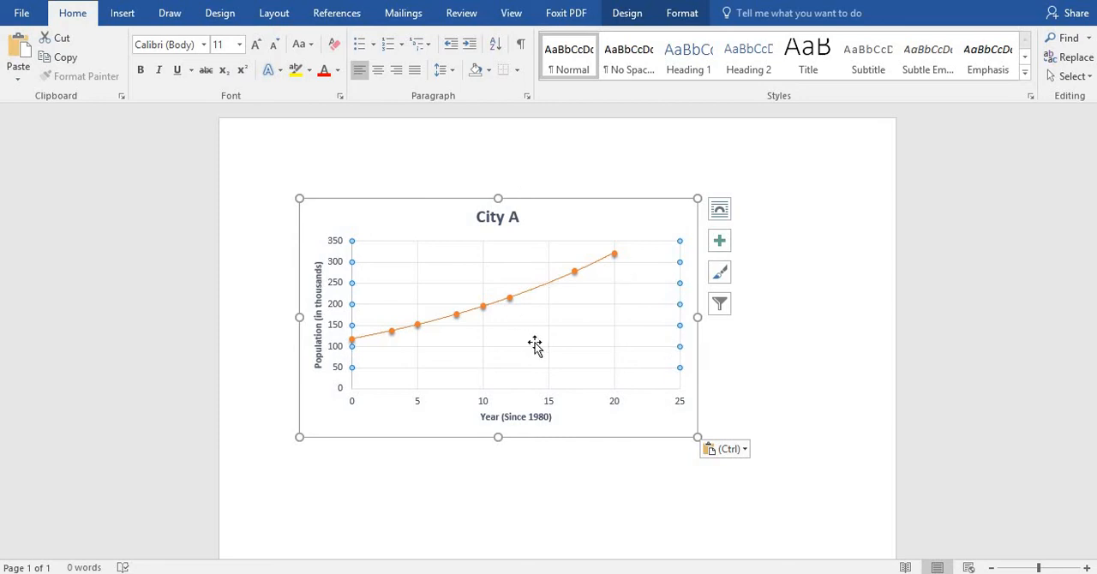
{"action": "mouse_move", "coordinate": [528, 336]}
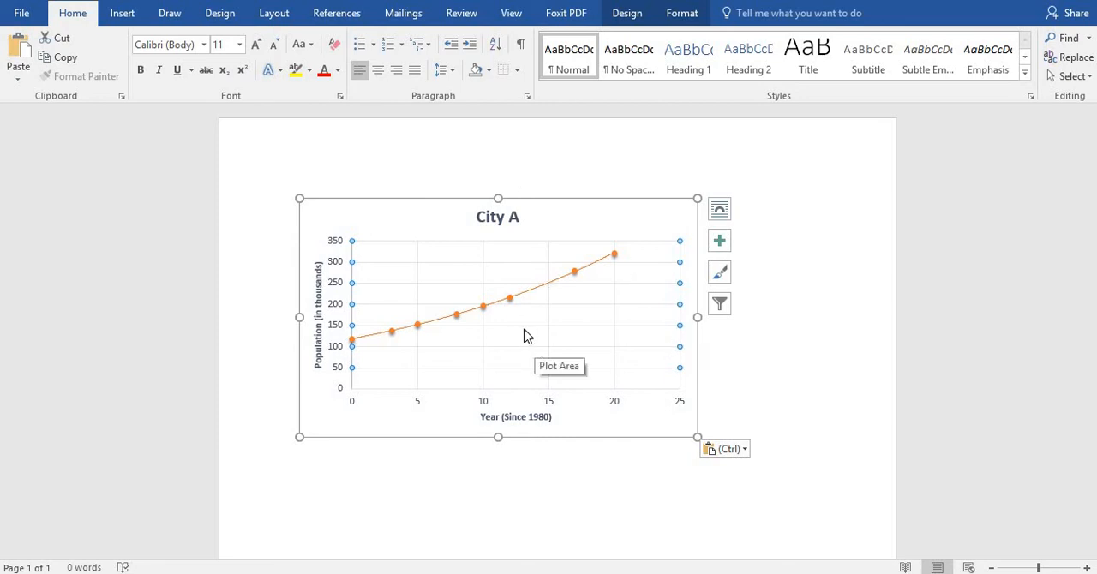
{"action": "mouse_move", "coordinate": [521, 324]}
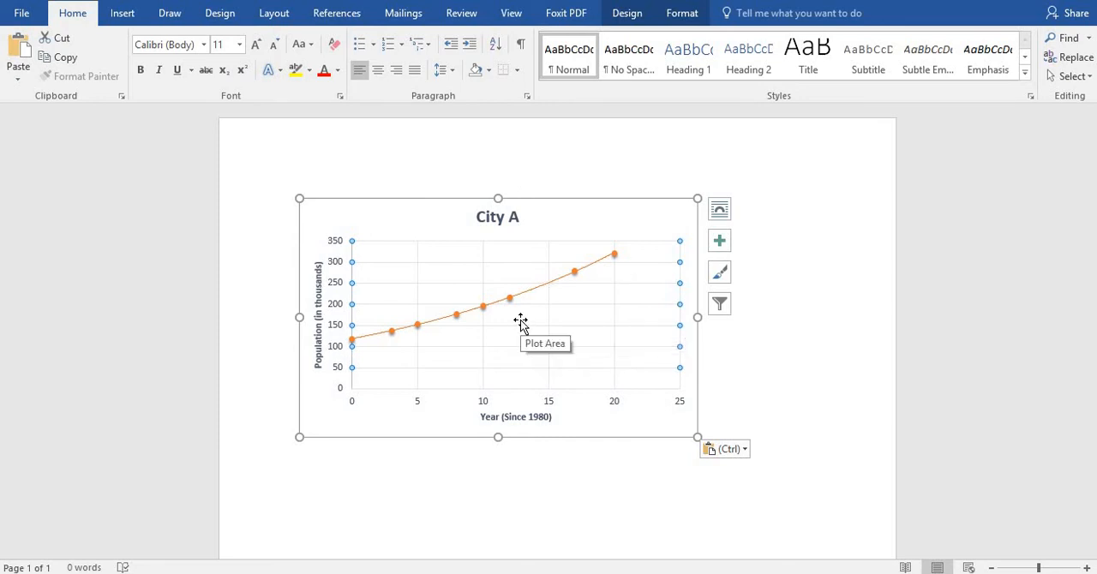
{"action": "mouse_move", "coordinate": [550, 360]}
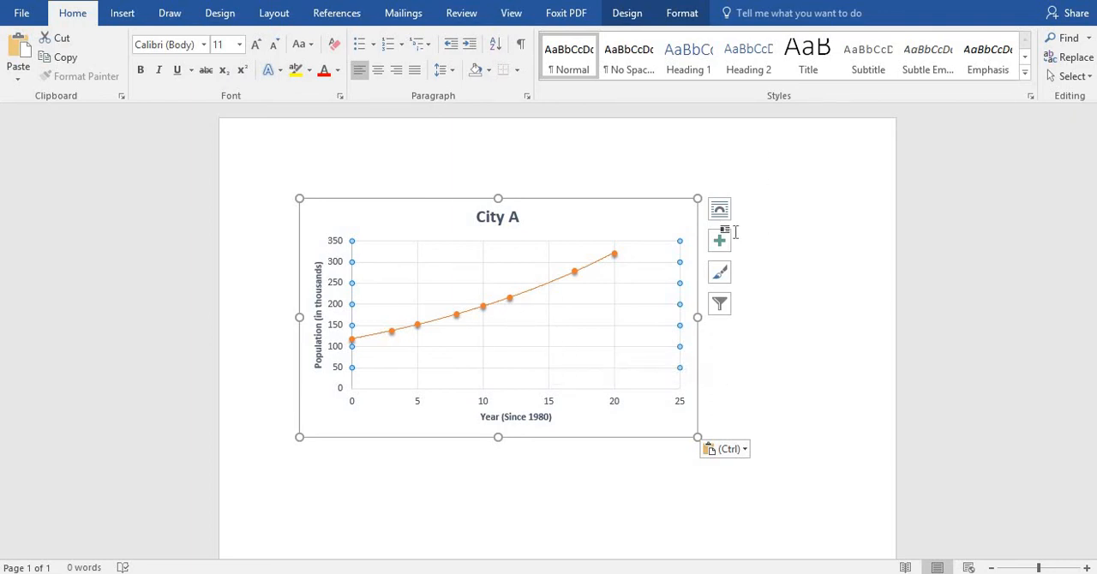
{"action": "mouse_move", "coordinate": [720, 209]}
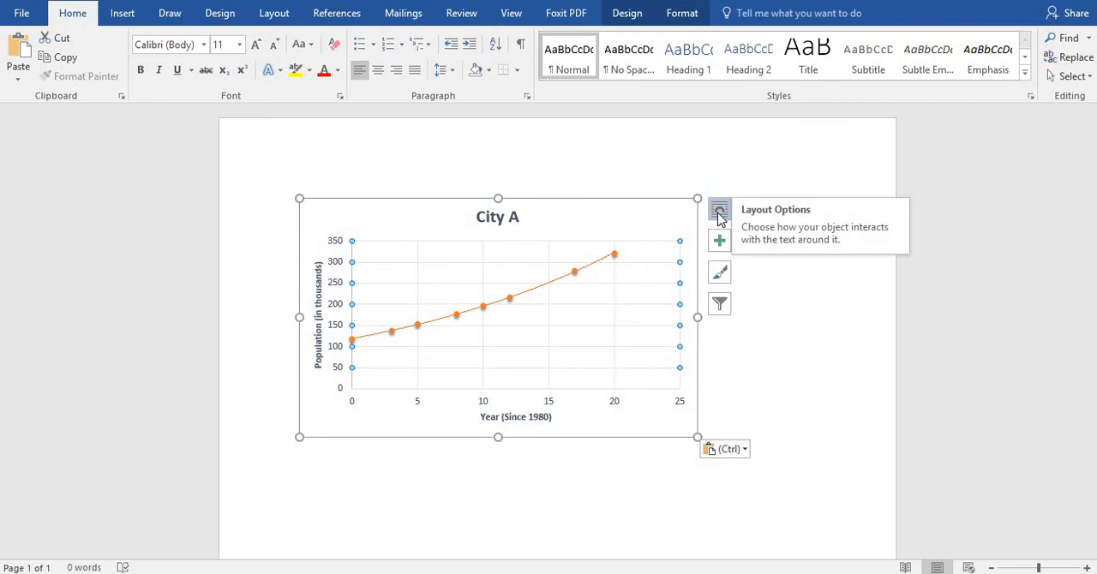
Choose Tight wrapping for the chart and dismiss the measurement error message
{"action": "left_click", "coordinate": [720, 211]}
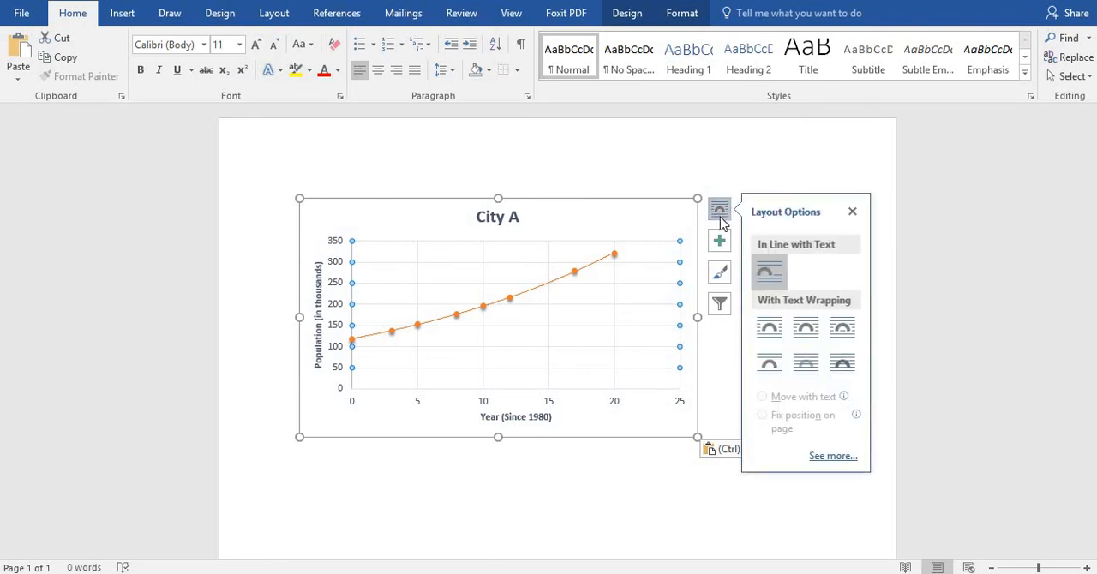
{"action": "mouse_move", "coordinate": [768, 329]}
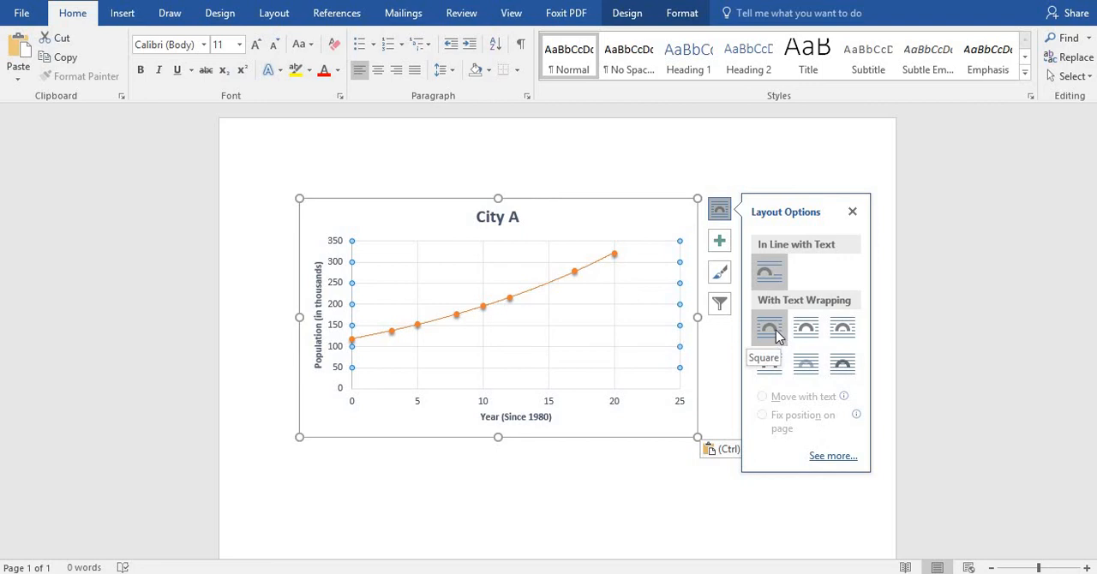
{"action": "mouse_move", "coordinate": [849, 330]}
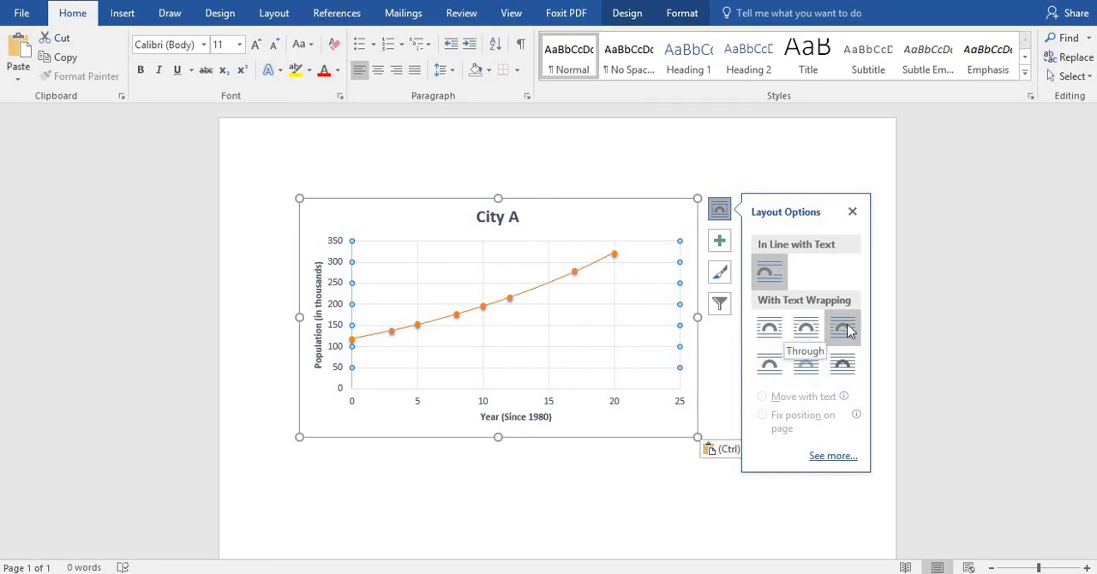
{"action": "mouse_move", "coordinate": [806, 375]}
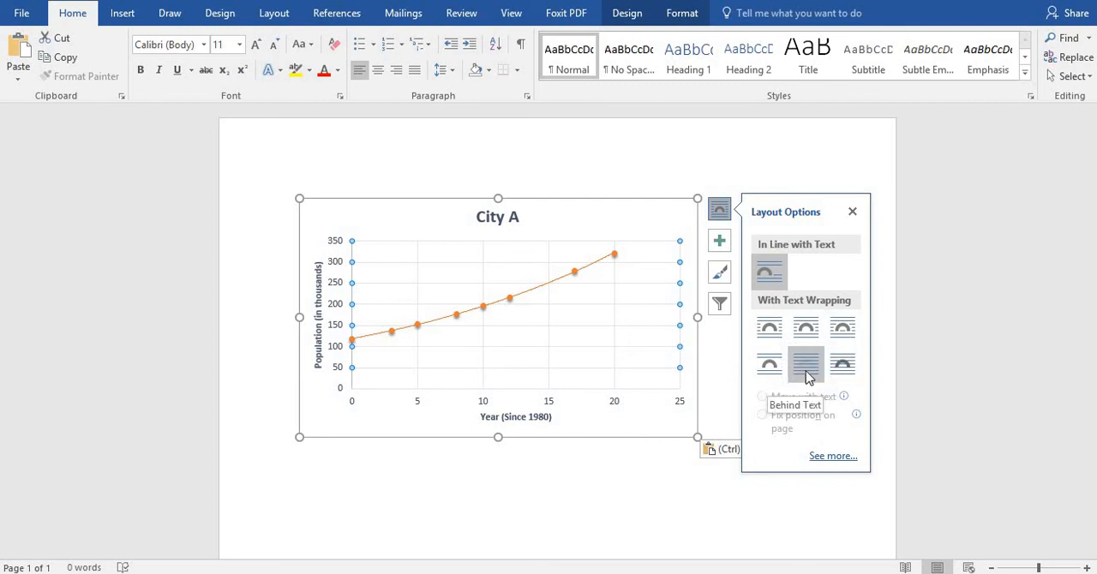
{"action": "mouse_move", "coordinate": [809, 330]}
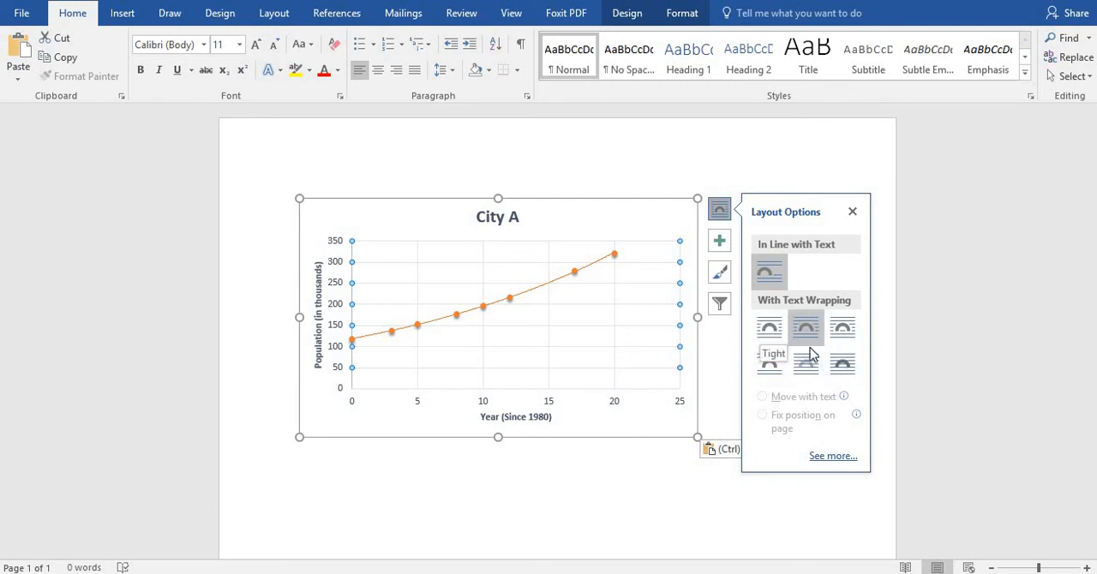
{"action": "left_click", "coordinate": [834, 456]}
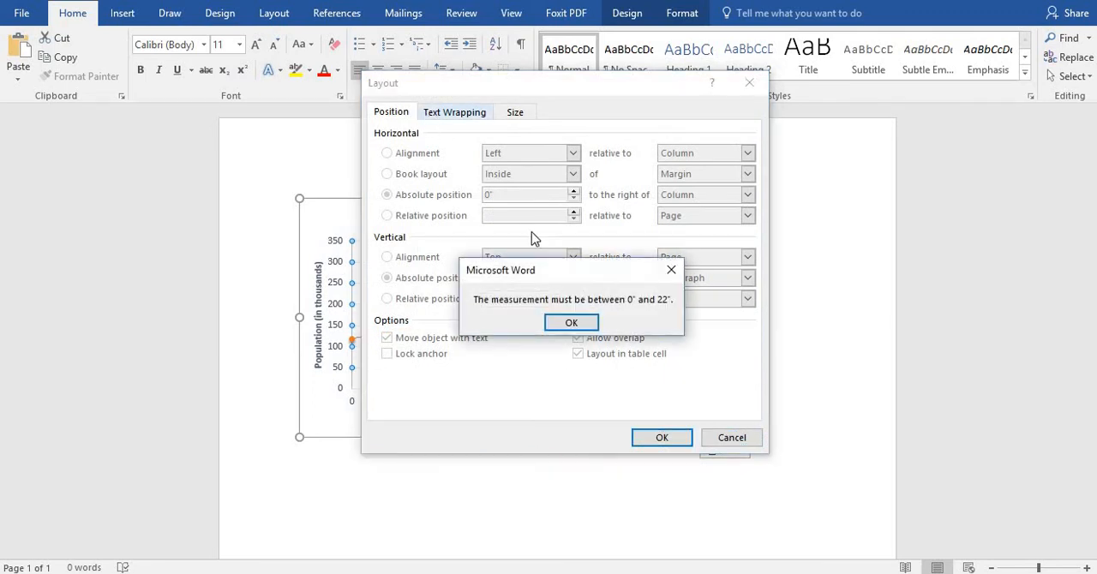
{"action": "left_click", "coordinate": [571, 322]}
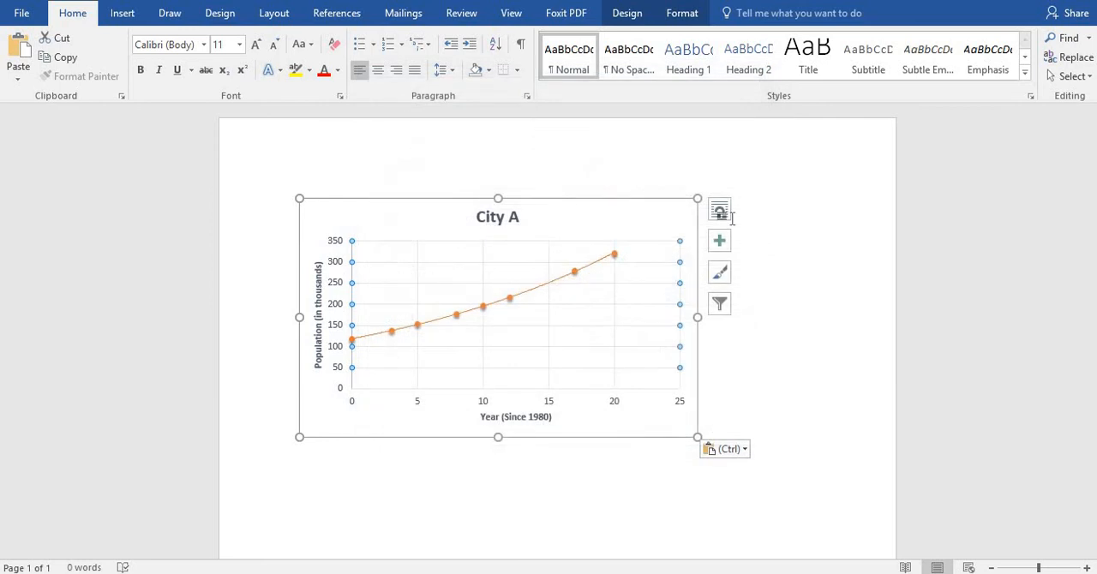
Reapply Tight wrapping, fix the chart's position on the page, and place the cursor beside it
{"action": "left_click", "coordinate": [720, 209]}
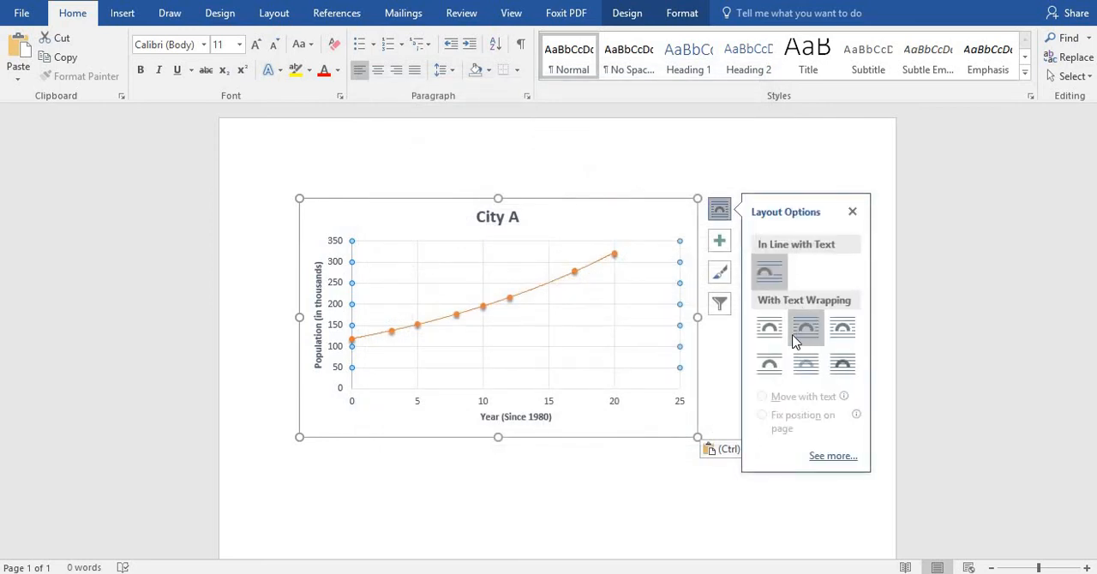
{"action": "mouse_move", "coordinate": [768, 329]}
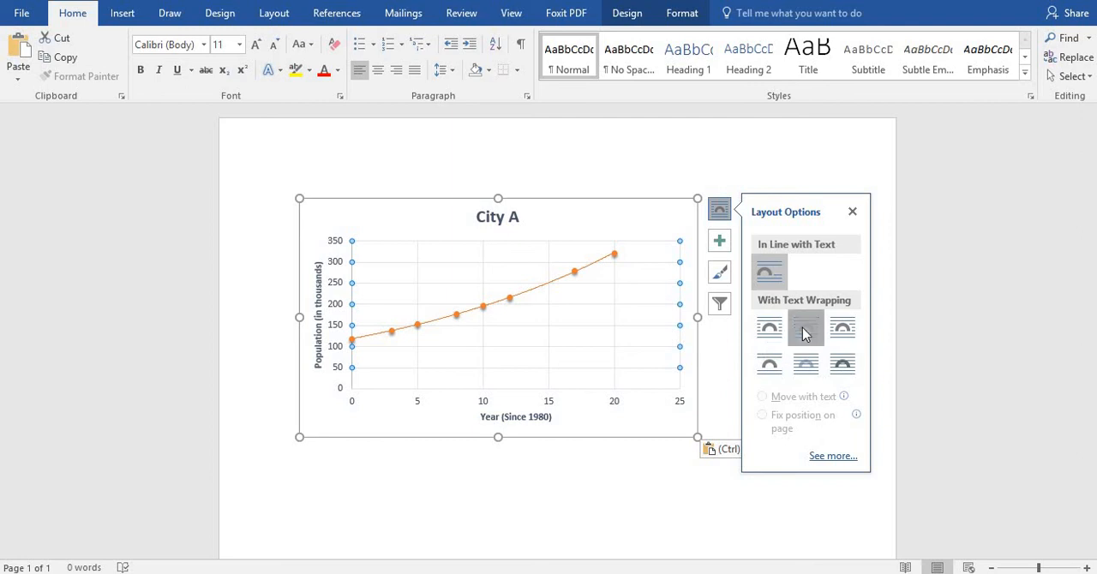
{"action": "left_click", "coordinate": [805, 329]}
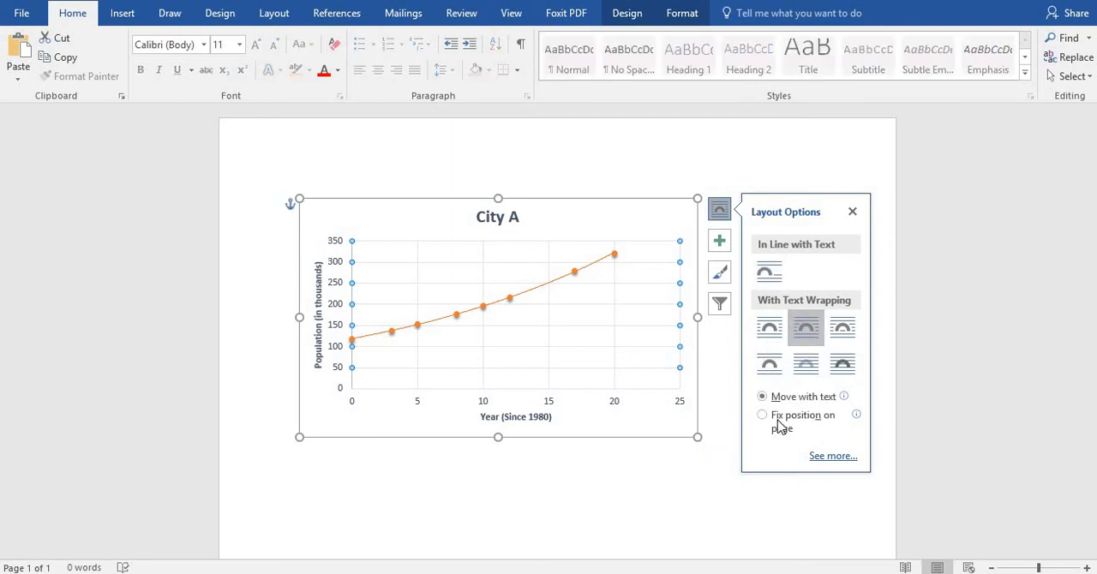
{"action": "left_click", "coordinate": [761, 415]}
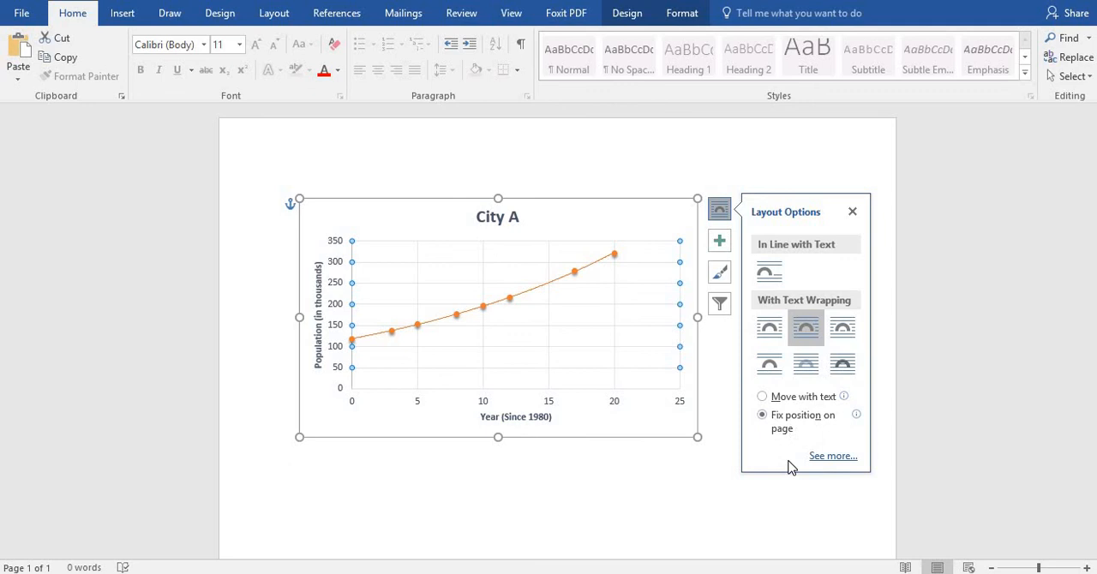
{"action": "left_click", "coordinate": [852, 211]}
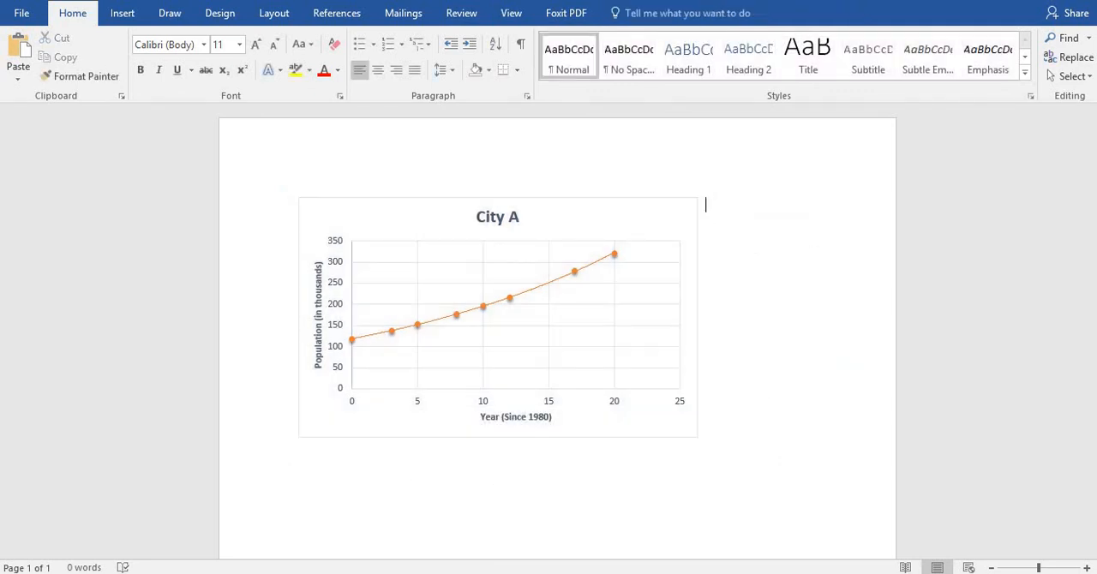
Enter 'This is an exponential model' beside the City A chart
{"action": "type", "text": "This"}
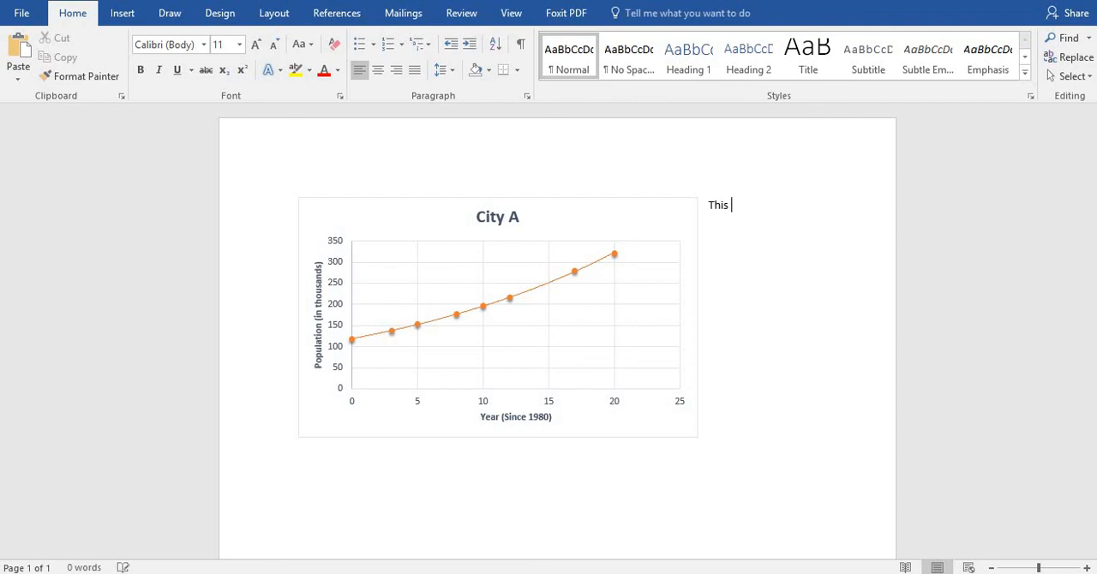
{"action": "type", "text": "is an exp"}
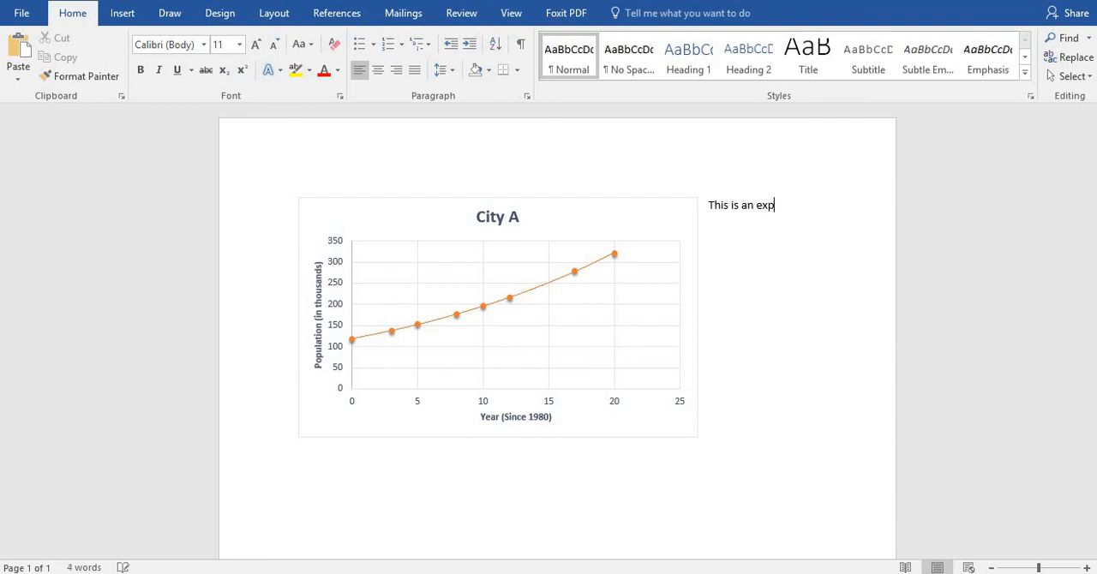
{"action": "type", "text": "onentia"}
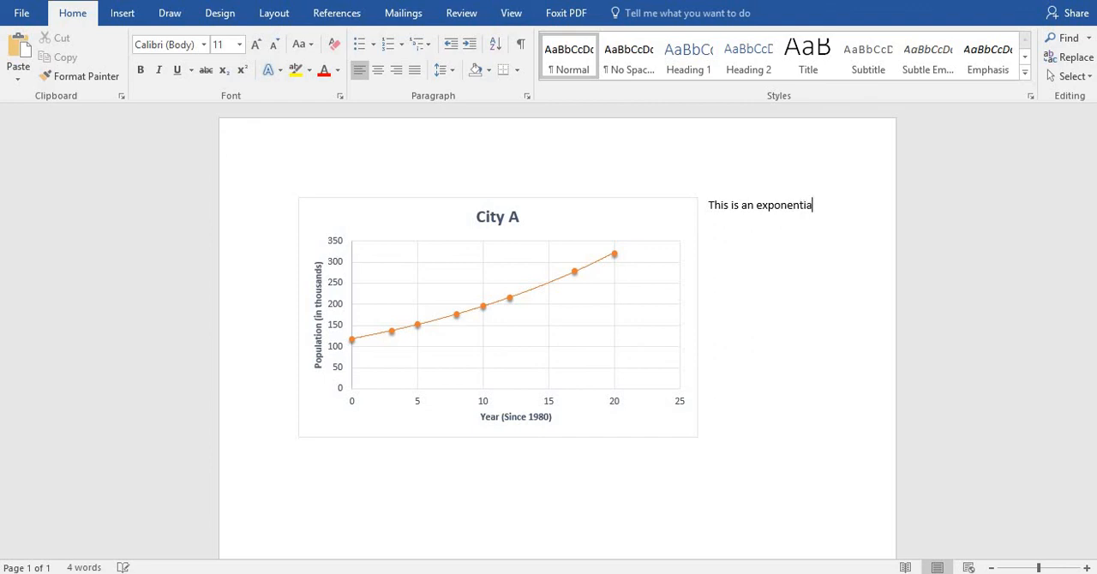
{"action": "type", "text": "l model"}
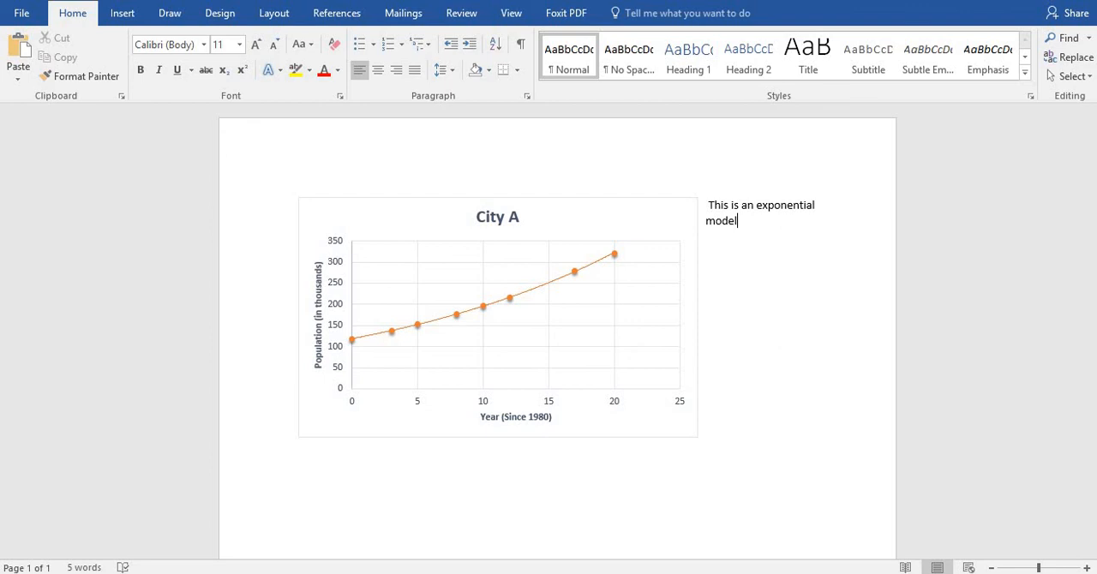
{"action": "mouse_move", "coordinate": [518, 146]}
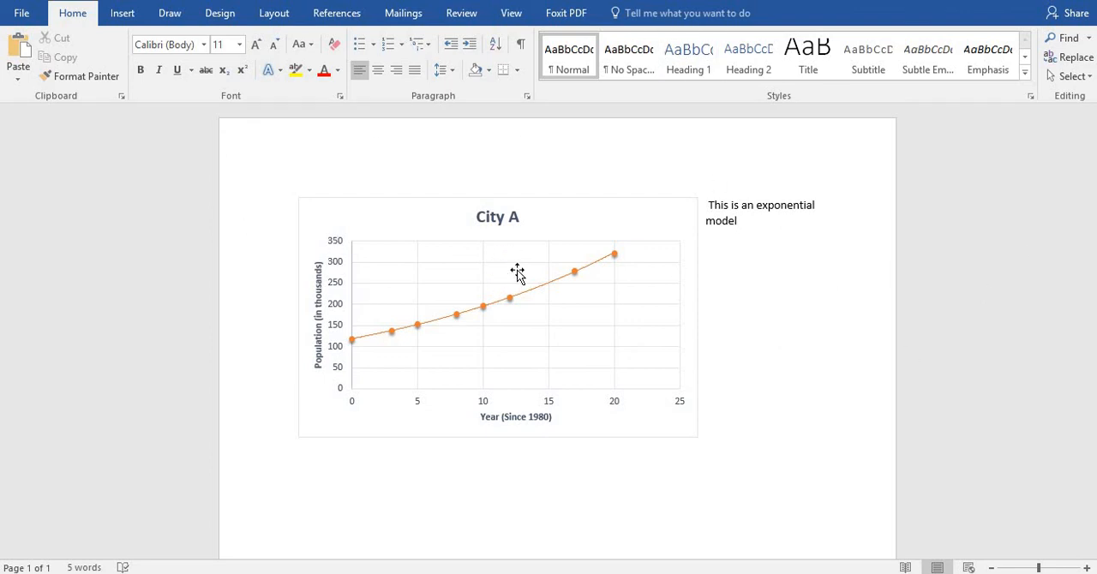
{"action": "mouse_move", "coordinate": [648, 298]}
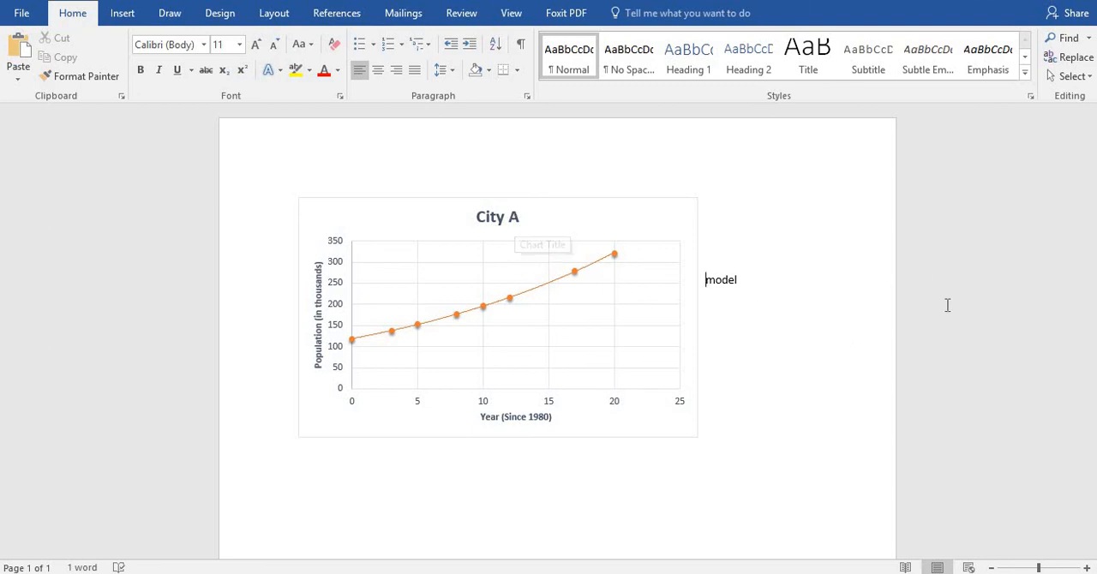
{"action": "mouse_move", "coordinate": [583, 376]}
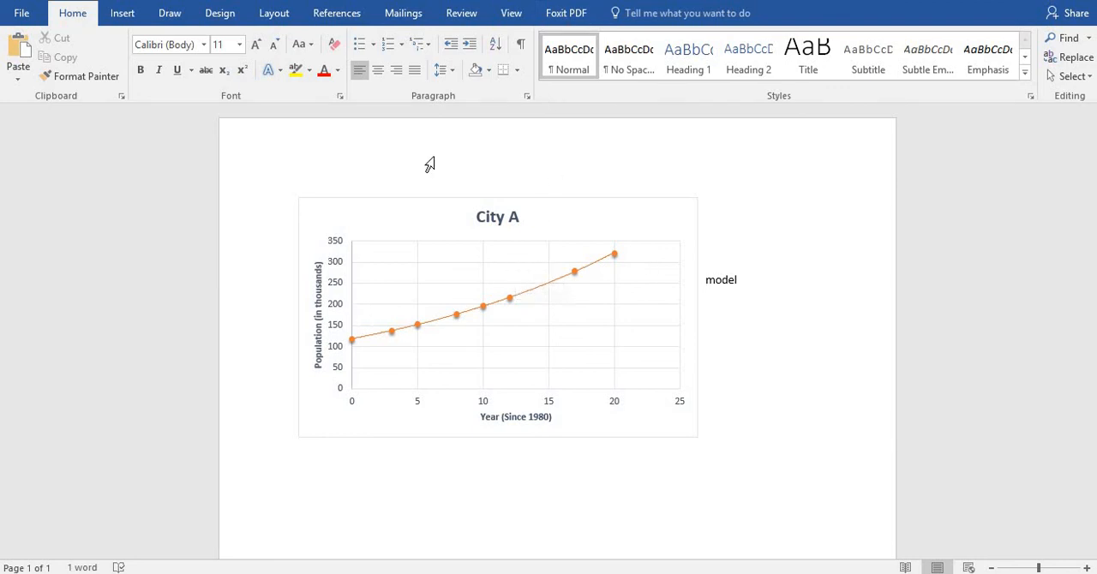
Remove 'This is an exponential' so only 'model' remains beside the chart
{"action": "left_click", "coordinate": [706, 279]}
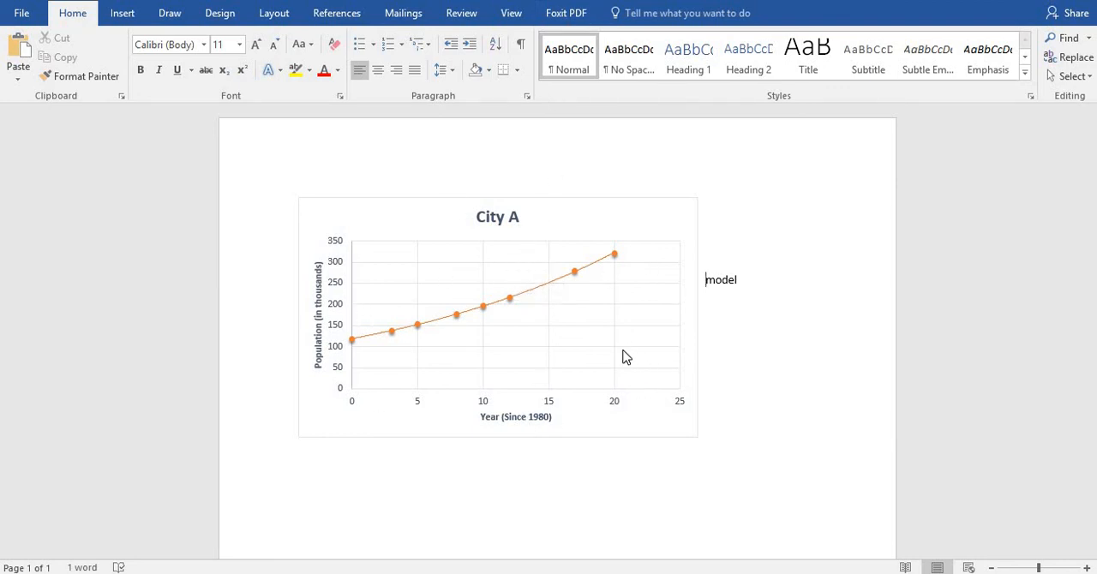
{"action": "mouse_move", "coordinate": [782, 356]}
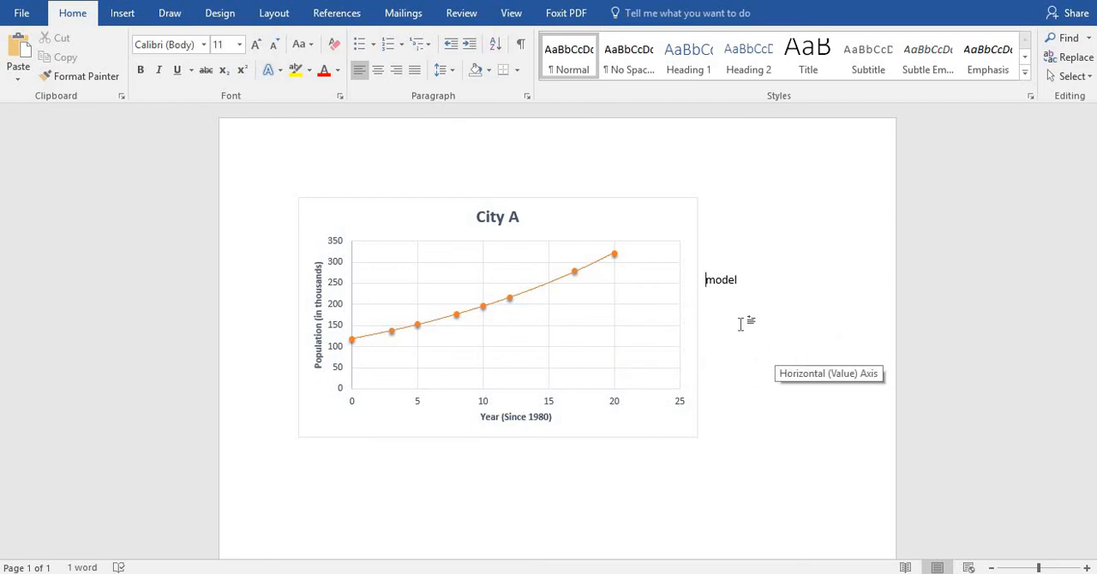
{"action": "mouse_move", "coordinate": [730, 341]}
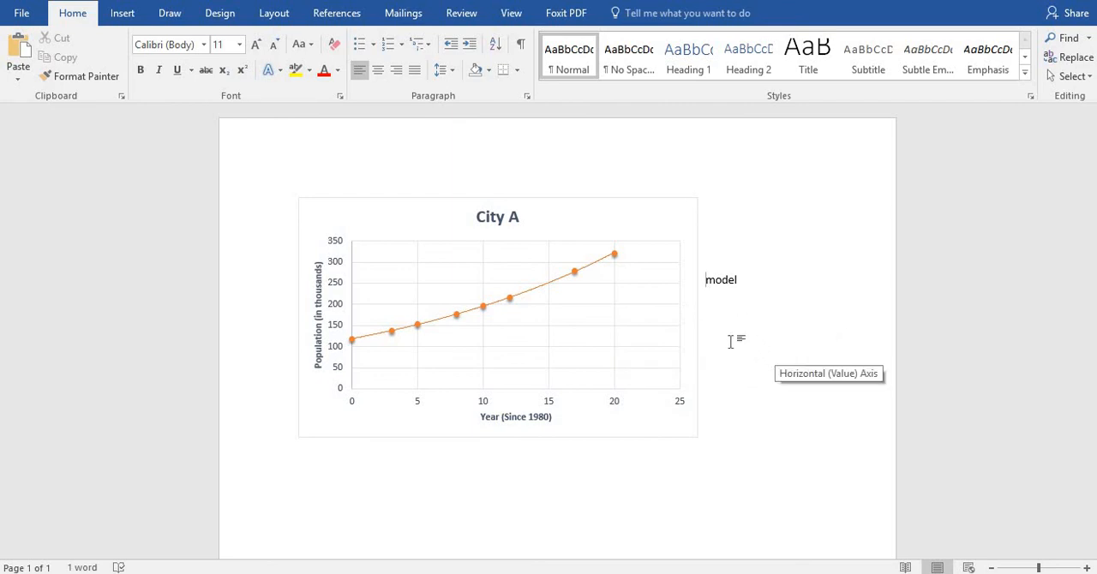
{"action": "mouse_move", "coordinate": [617, 338]}
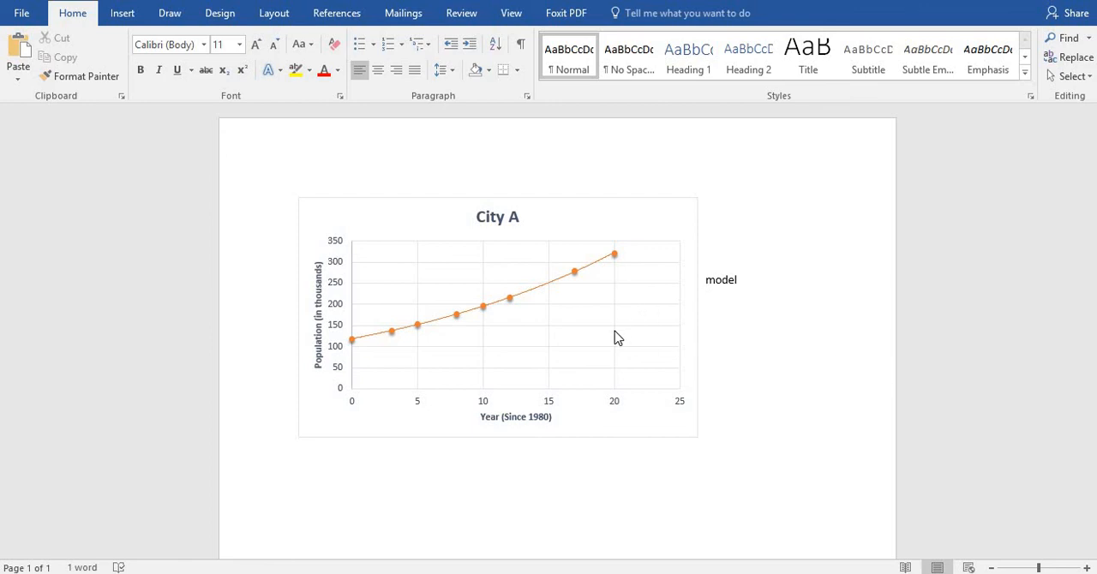
{"action": "mouse_move", "coordinate": [617, 336]}
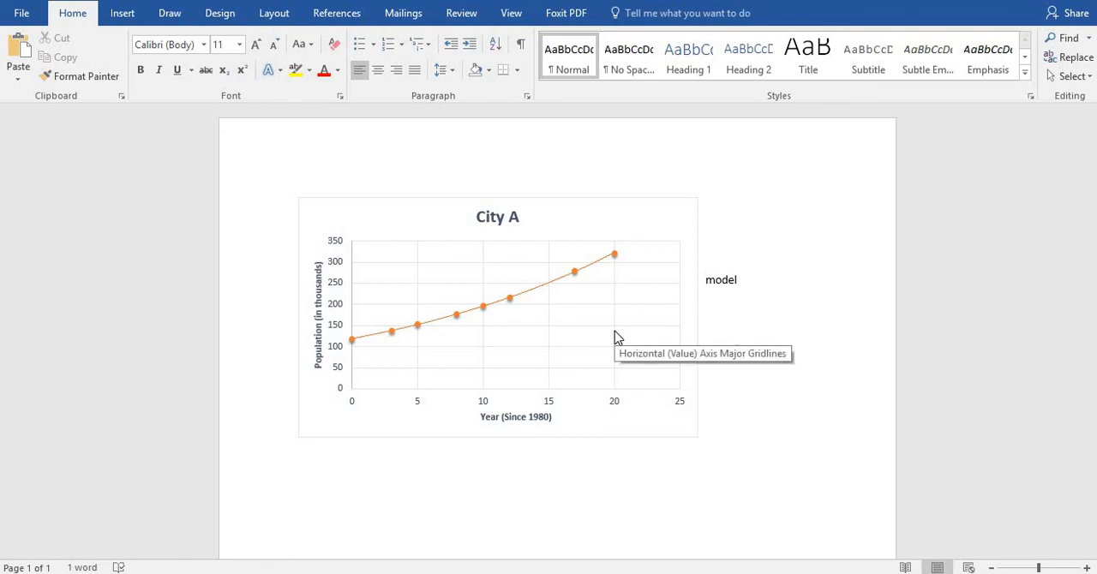